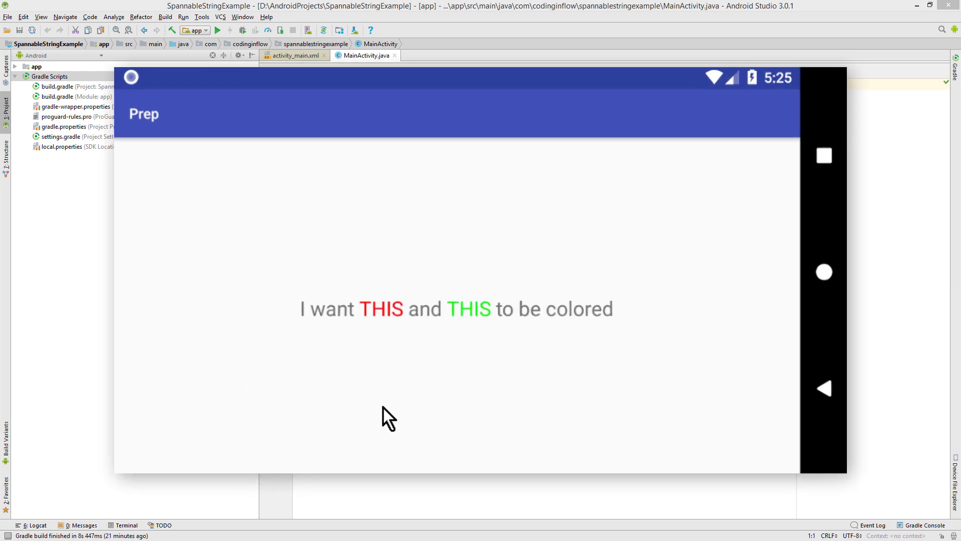
mouse_move(575, 394)
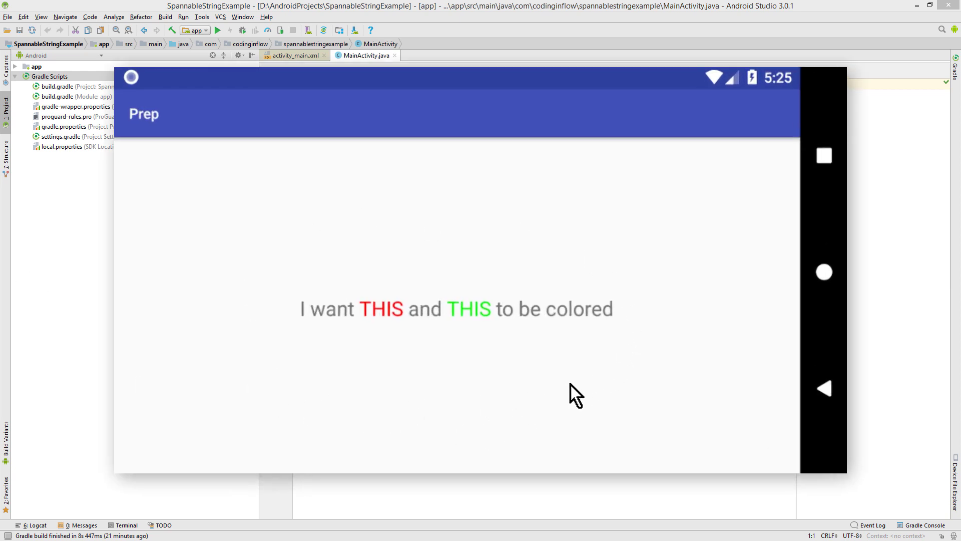
mouse_move(393, 336)
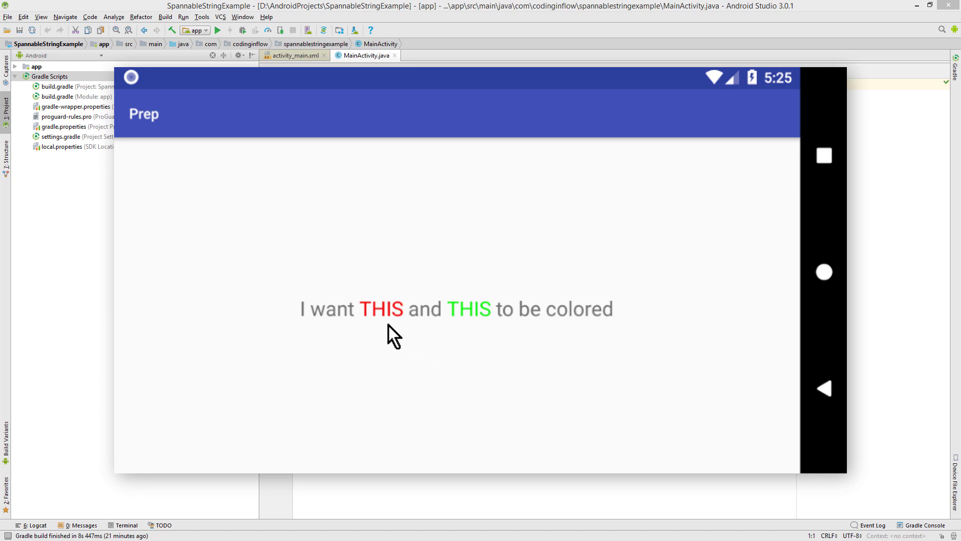
mouse_move(377, 293)
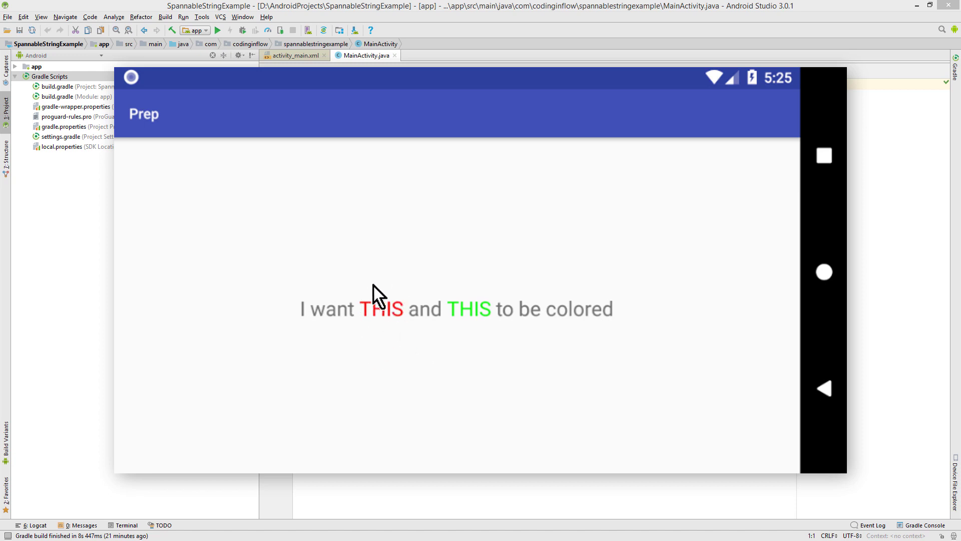
mouse_move(509, 341)
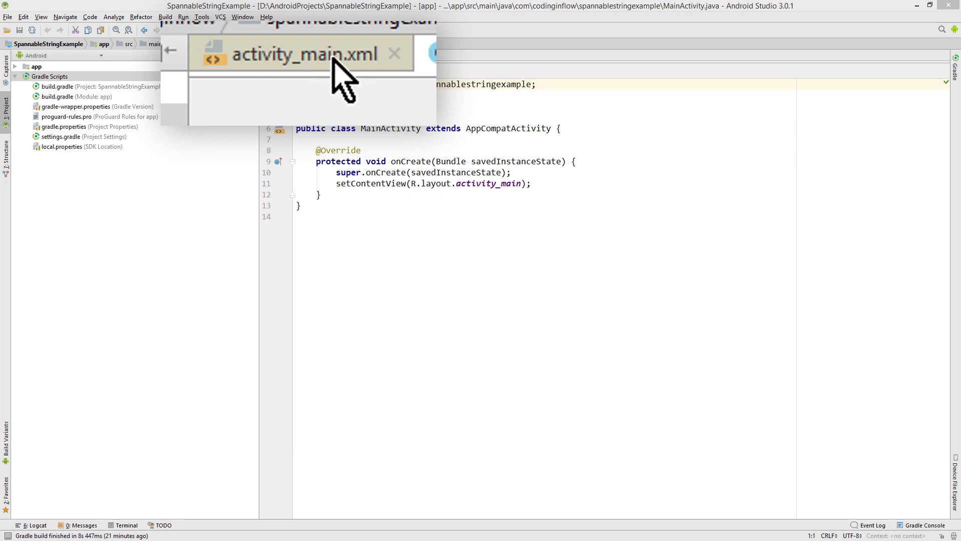
Give the TextView in activity_main.xml the id text_view and a 20sp textSize.
left_click(300, 53)
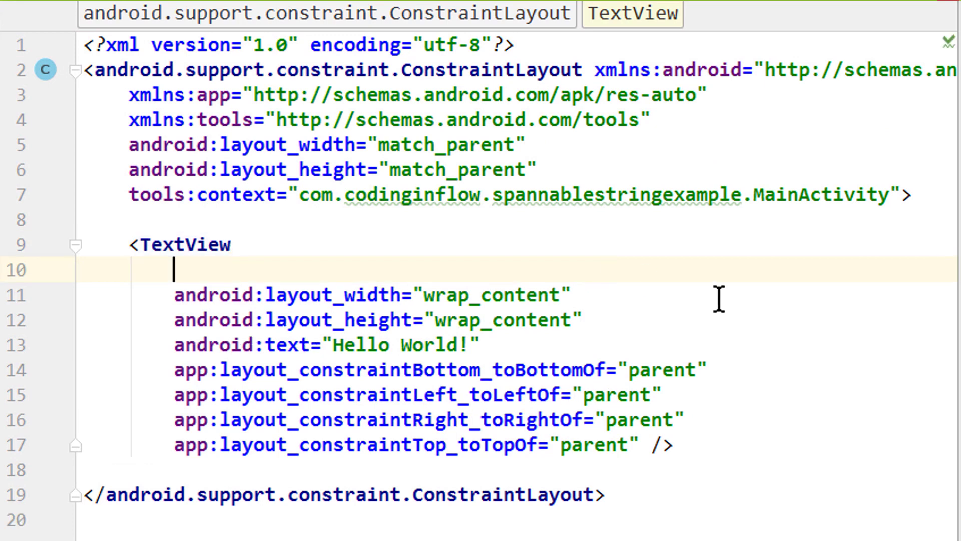
type("id")
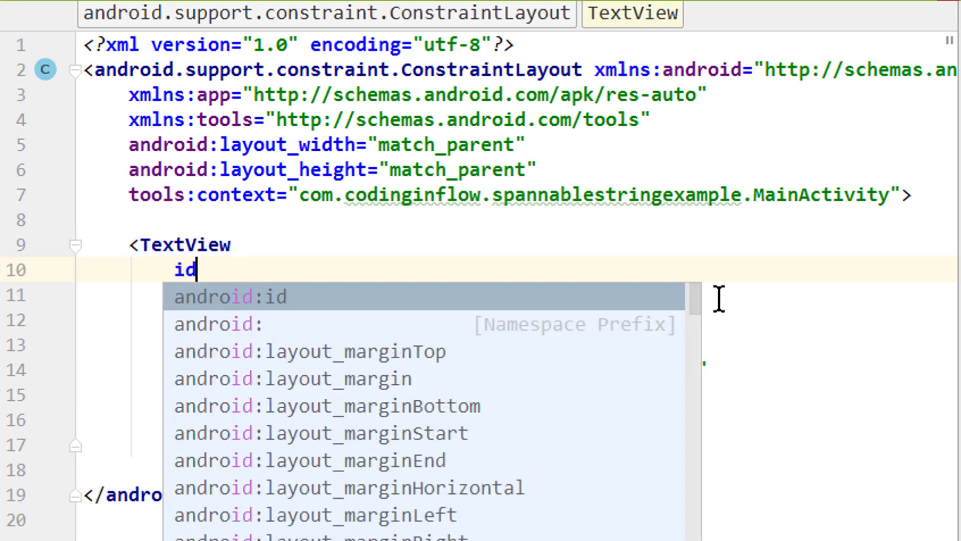
left_click(229, 296)
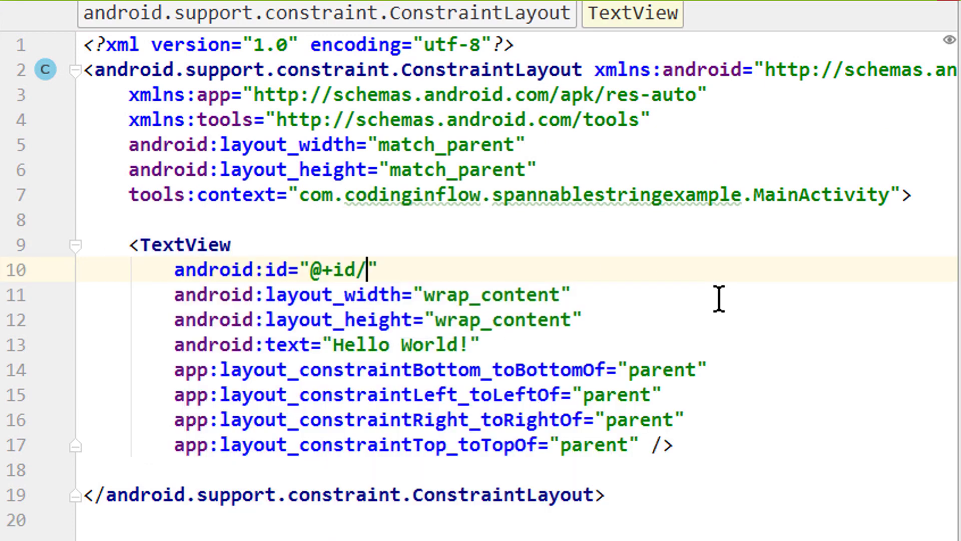
type("text")
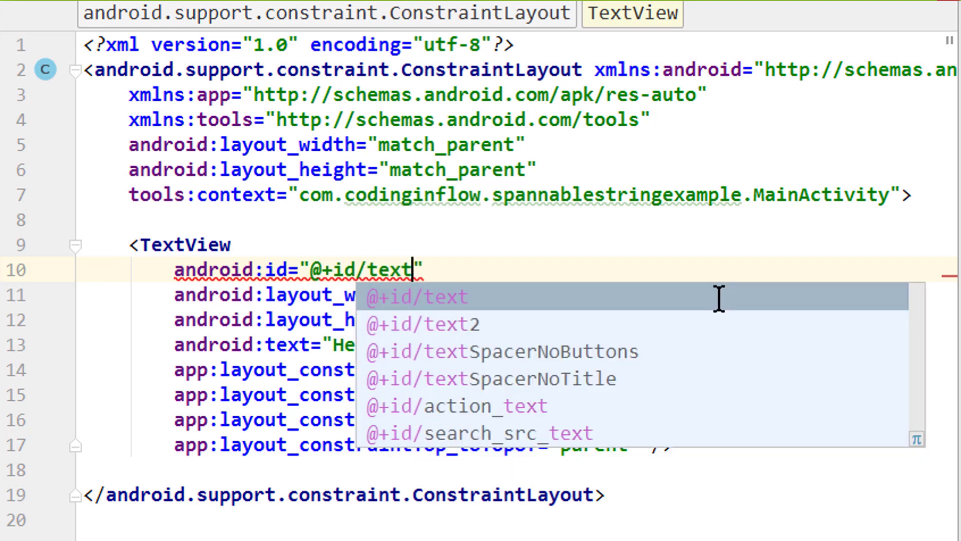
type("_view")
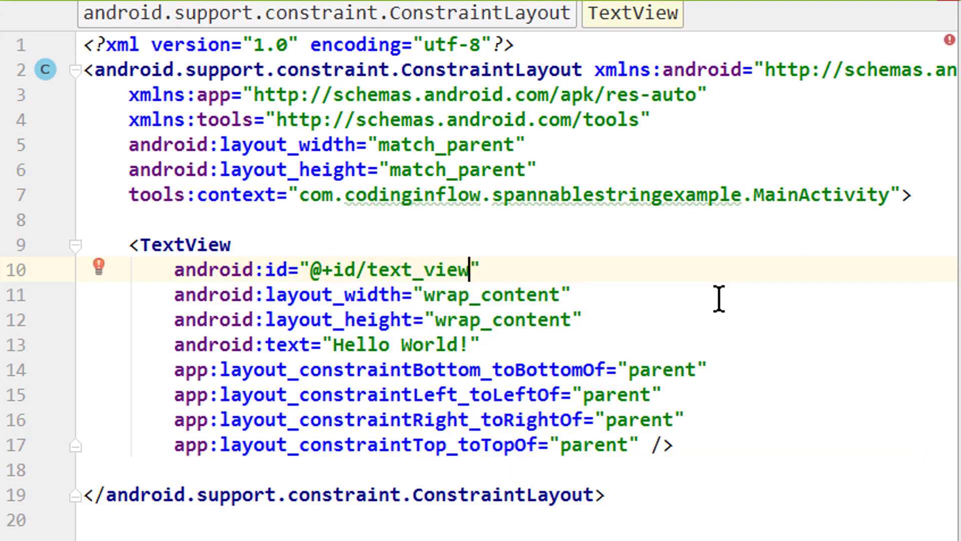
key("enter")
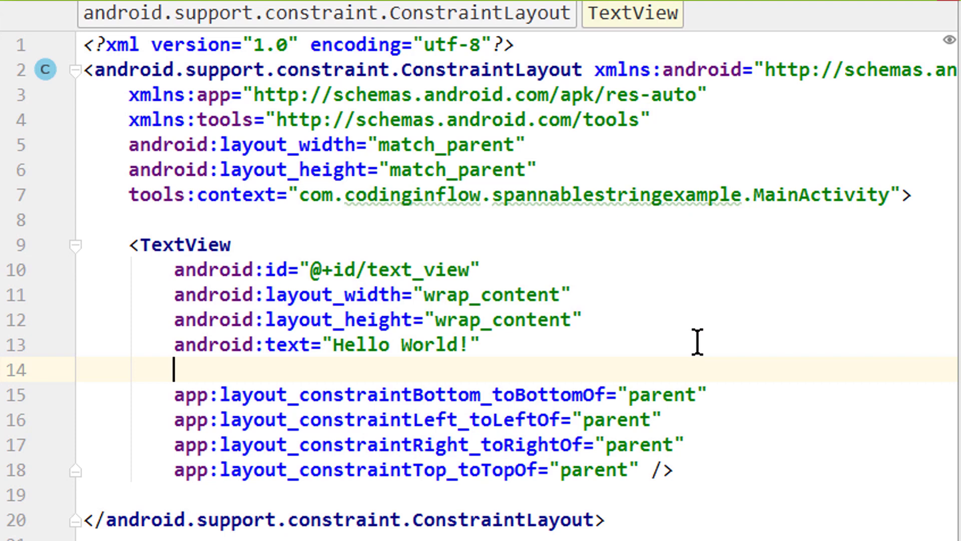
type("android:textSize=\"")
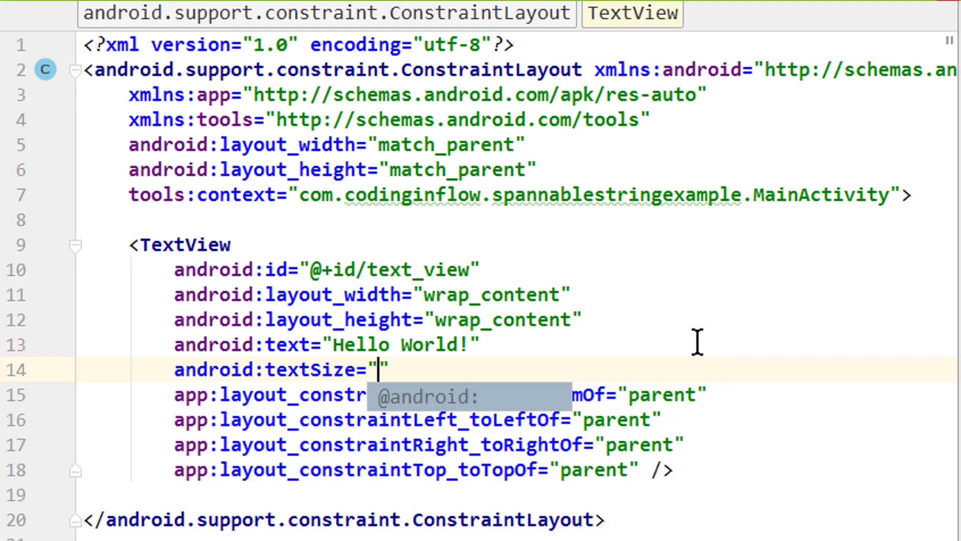
type("20sp")
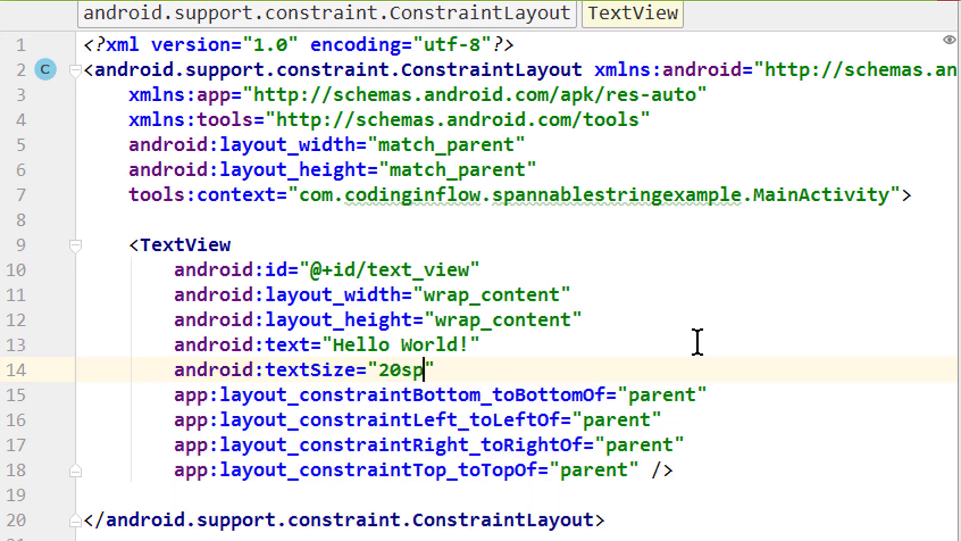
Replace Hello World! with 'I want THIS and THIS to be colored'.
double_click(396, 369)
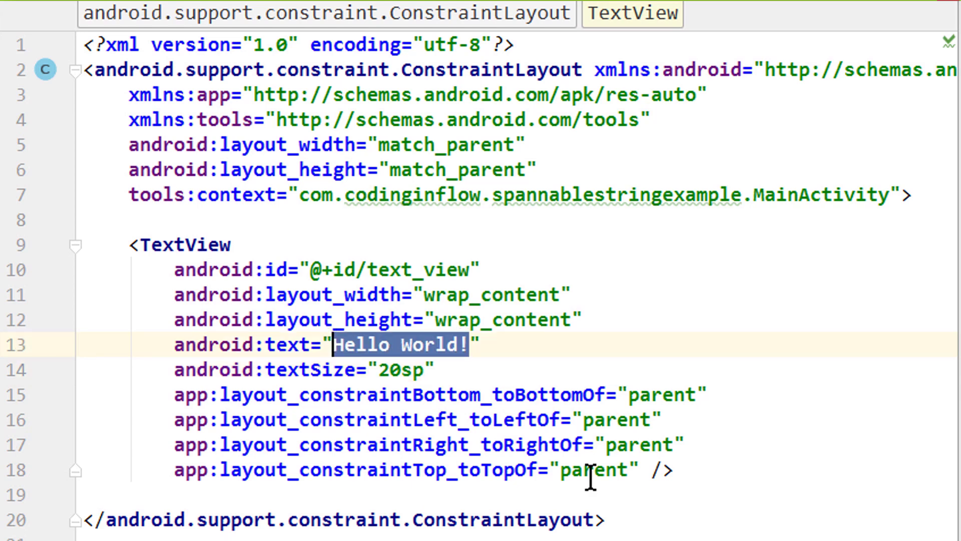
type("I want TH")
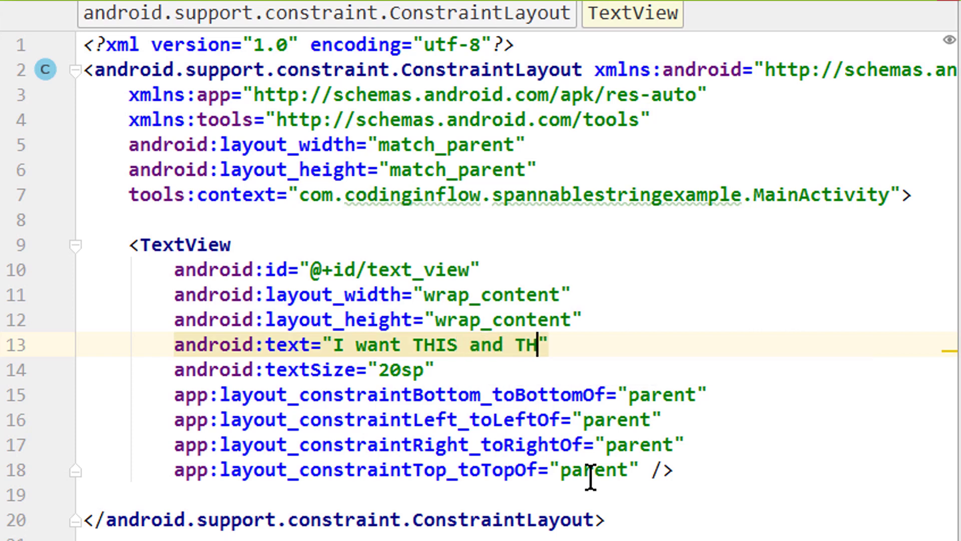
type("IS to be colore")
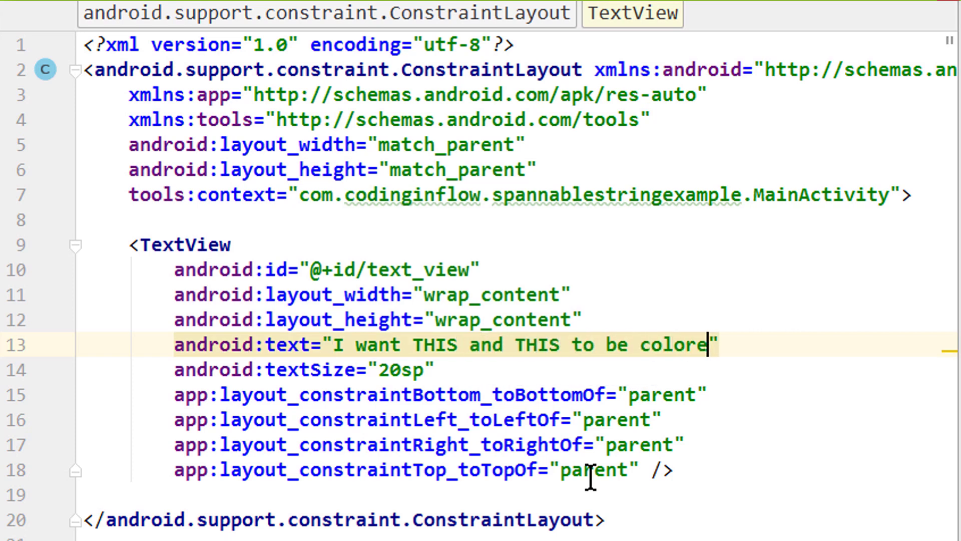
type("d")
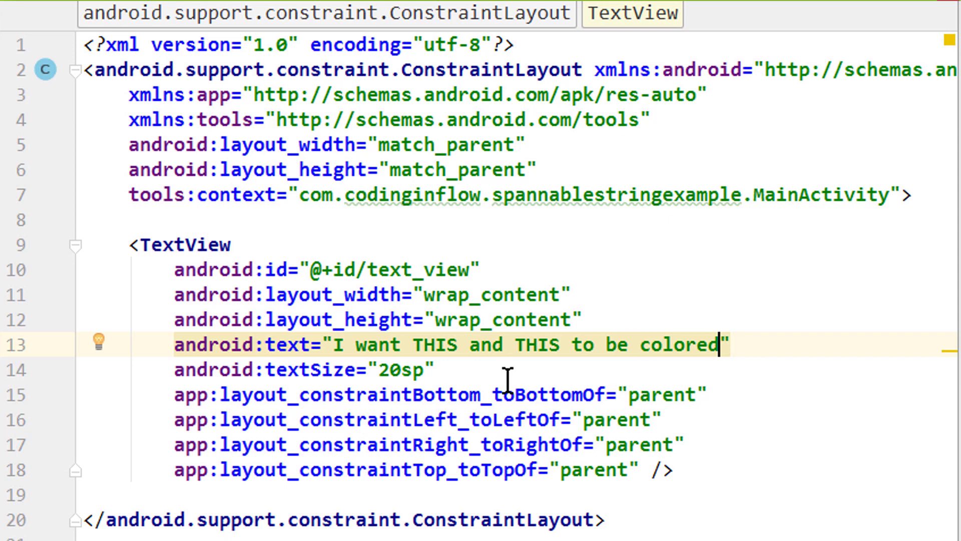
mouse_move(783, 383)
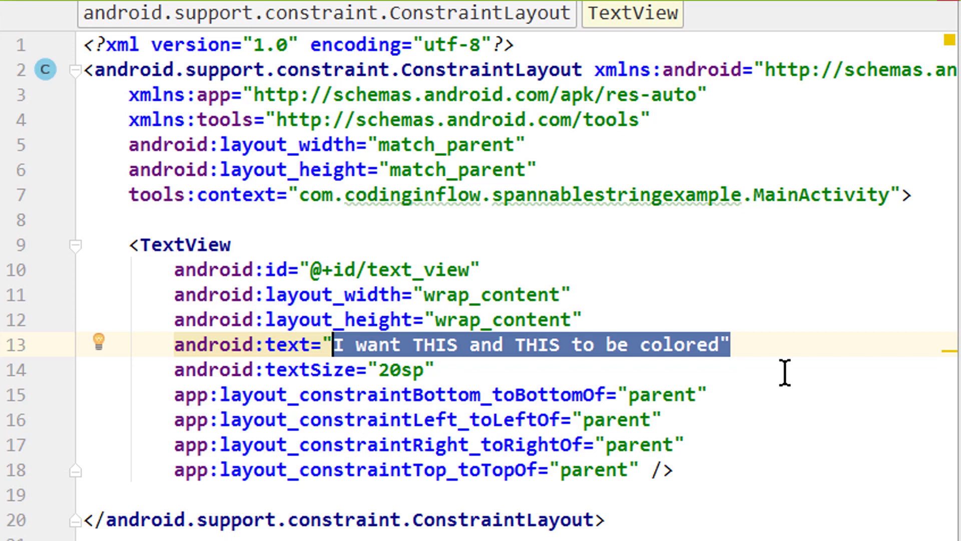
mouse_move(768, 337)
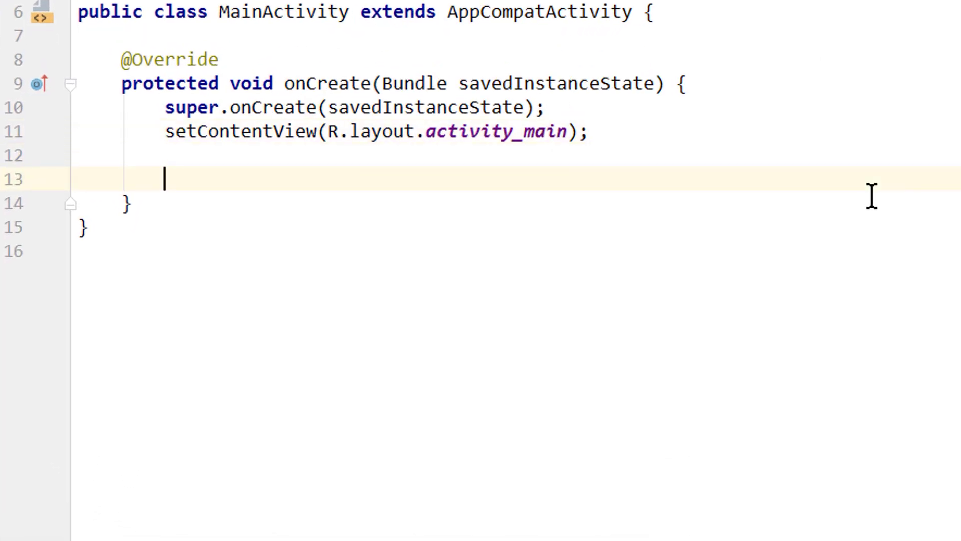
Look up the TextView with findViewById(R.id.text_view) in onCreate.
type("TextView textView")
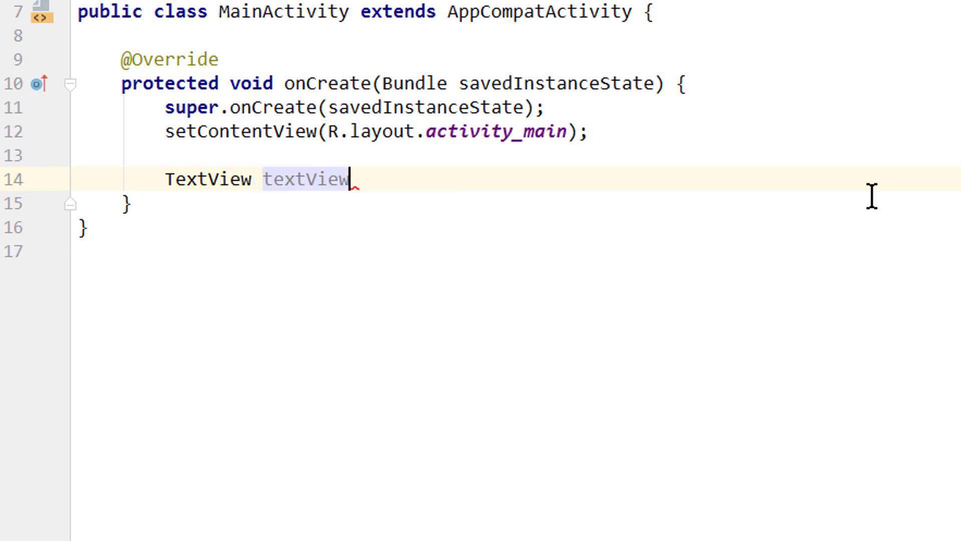
type("= findViewById(R")
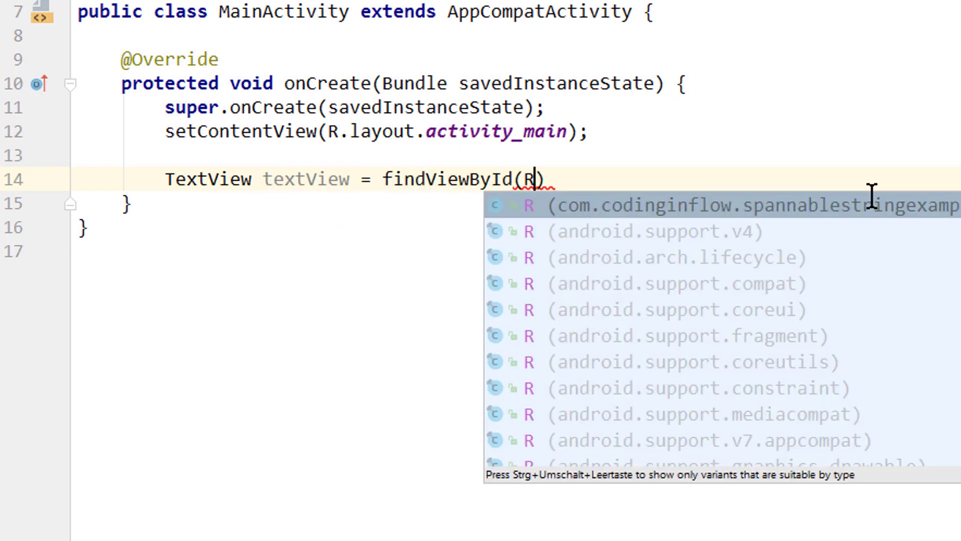
type(".id.")
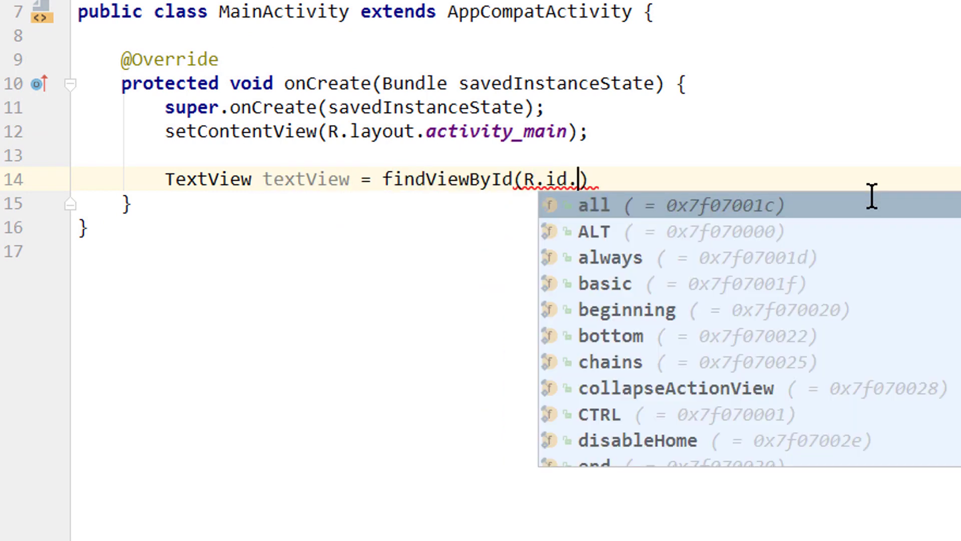
type("text_view")
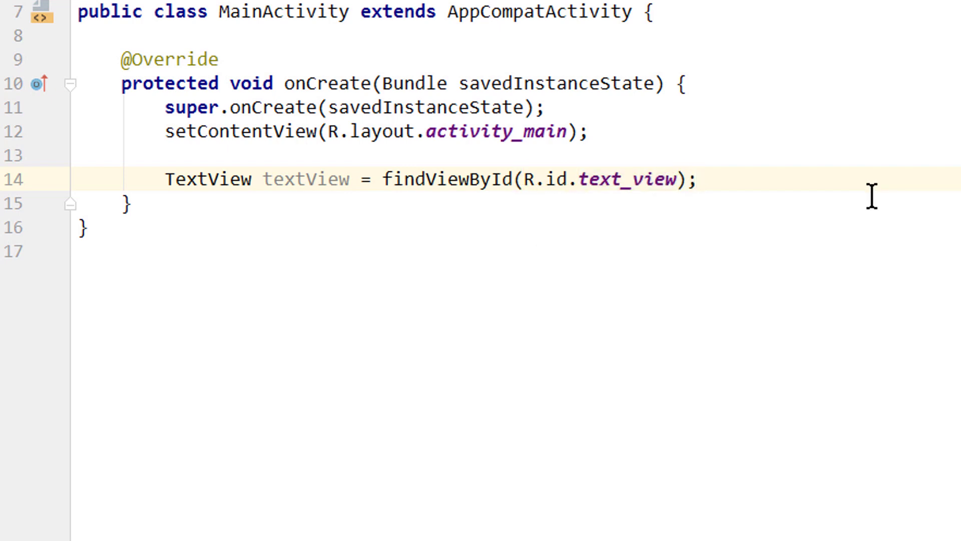
Declare String text = "I want THIS and THIS to be colored";.
type("String text =")
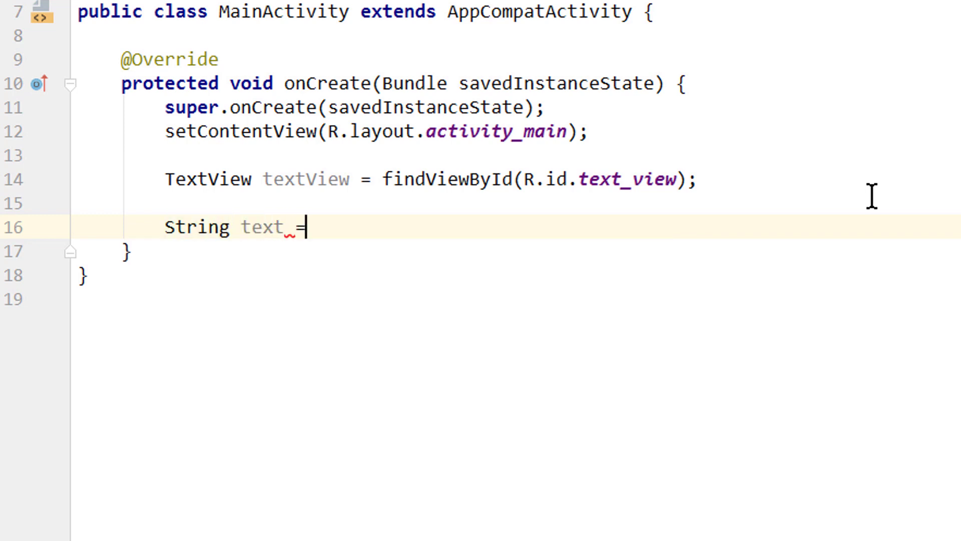
type("\"\"")
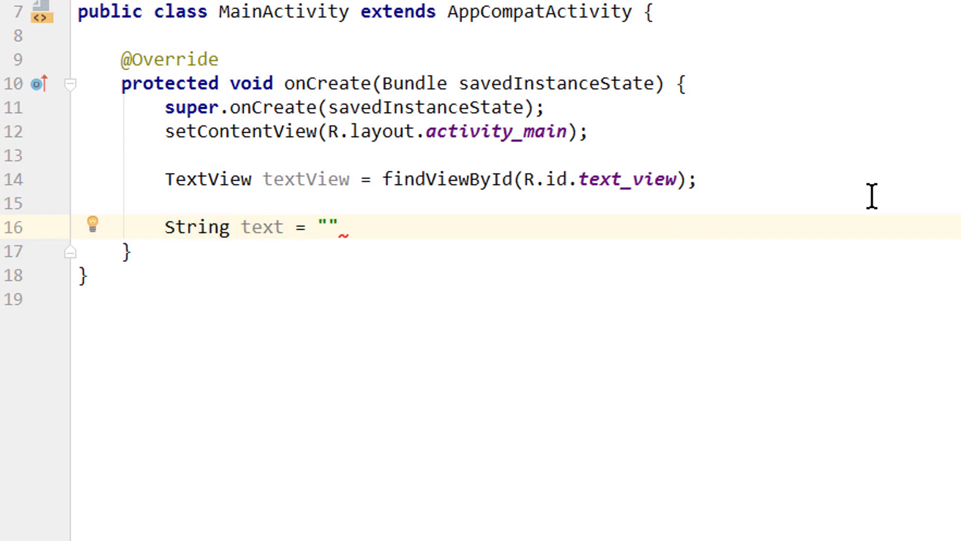
type("I")
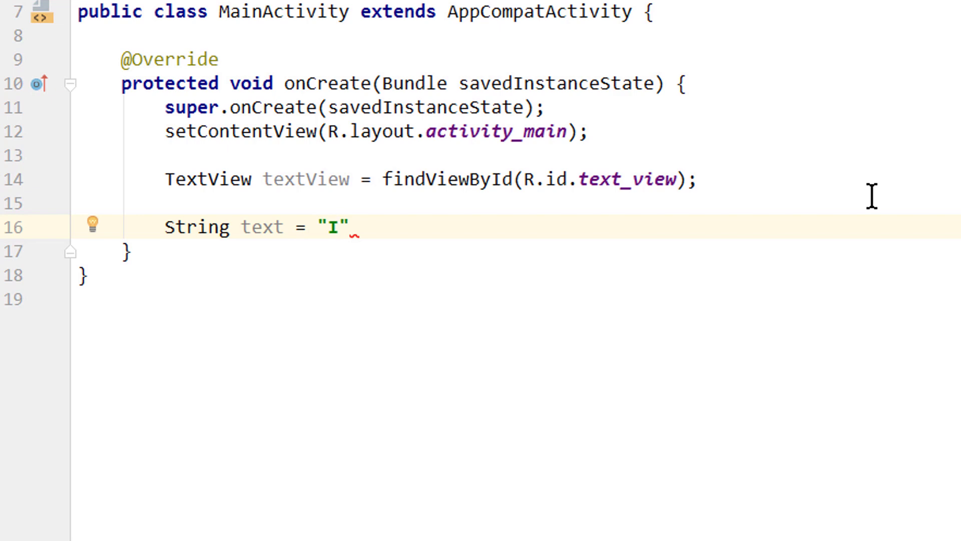
type("want THIS and TH")
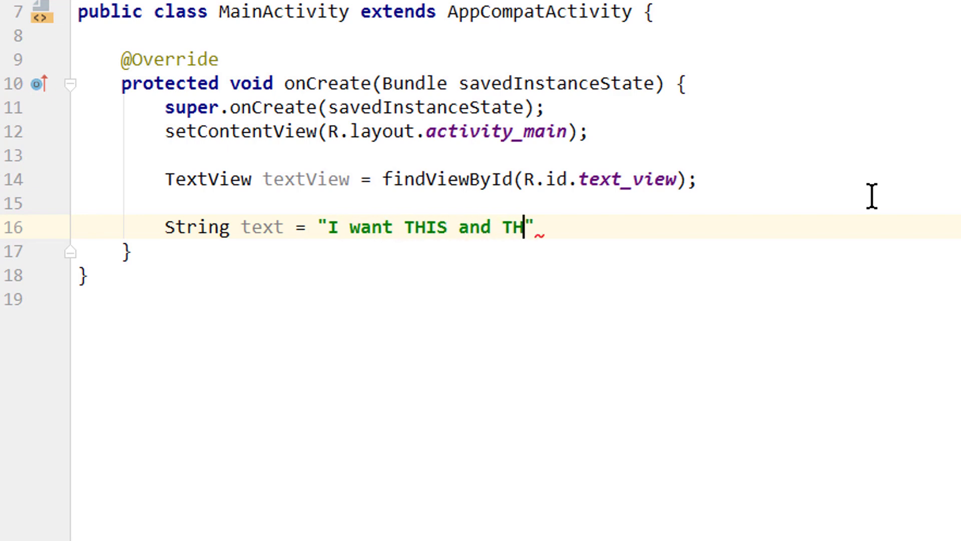
type("IS to be colore")
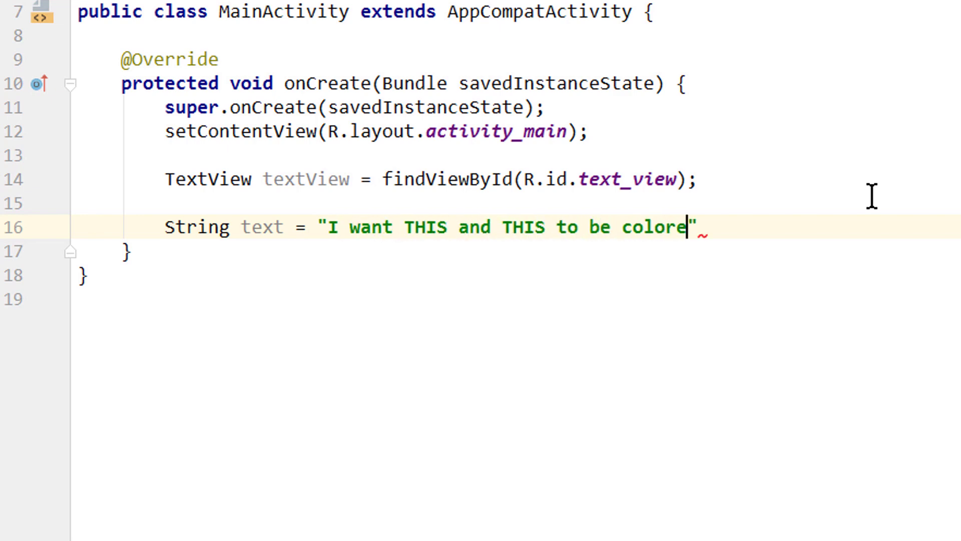
type("d;")
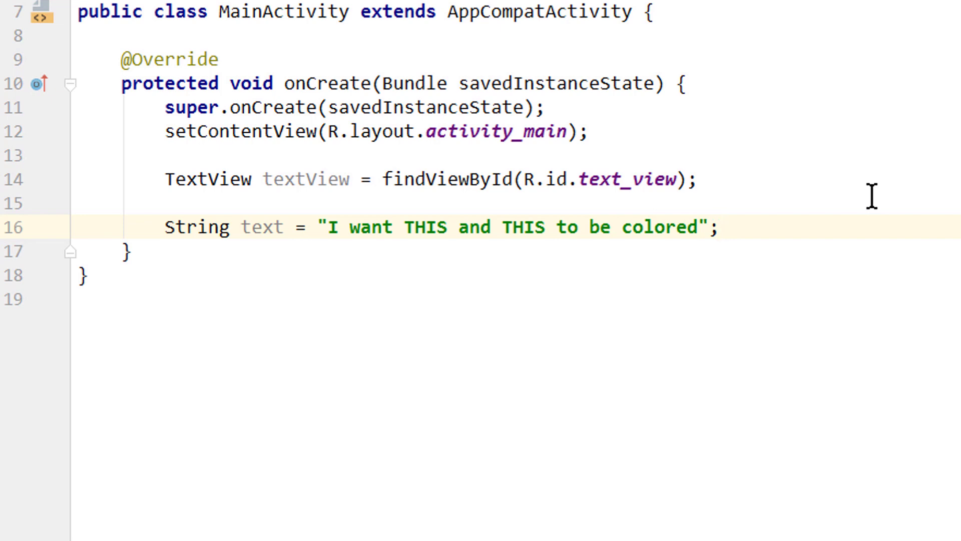
Declare SpannableString ss = new SpannableString(text);.
type("SpannableString")
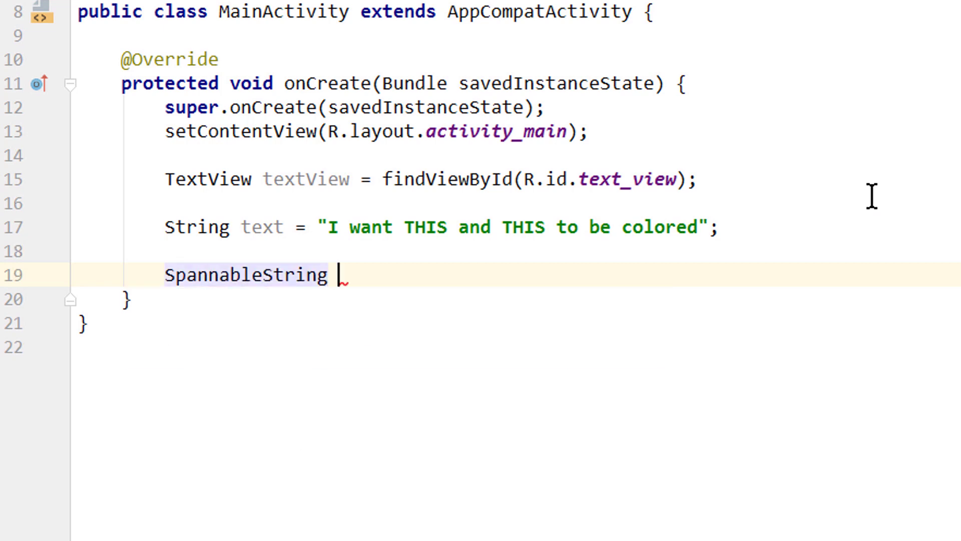
type("ss =")
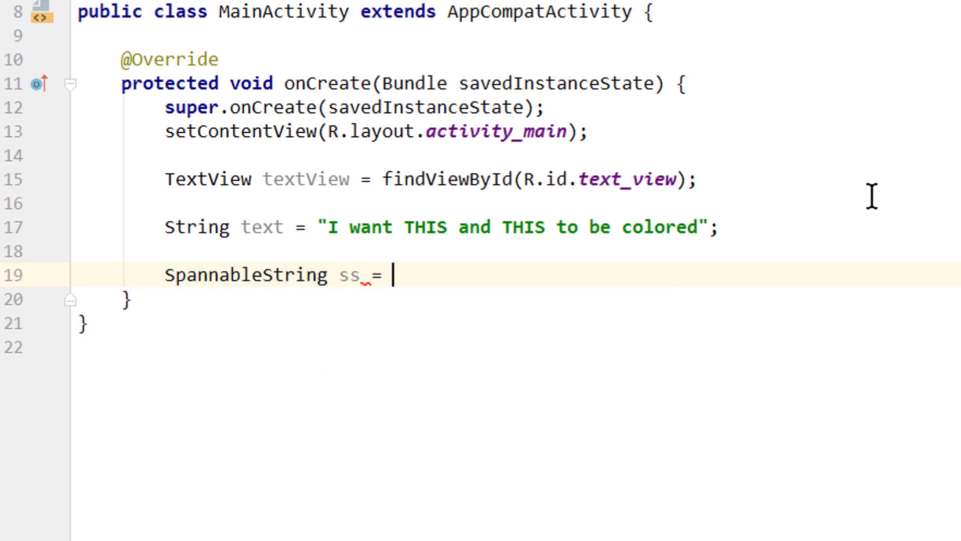
type("new SpannableString()")
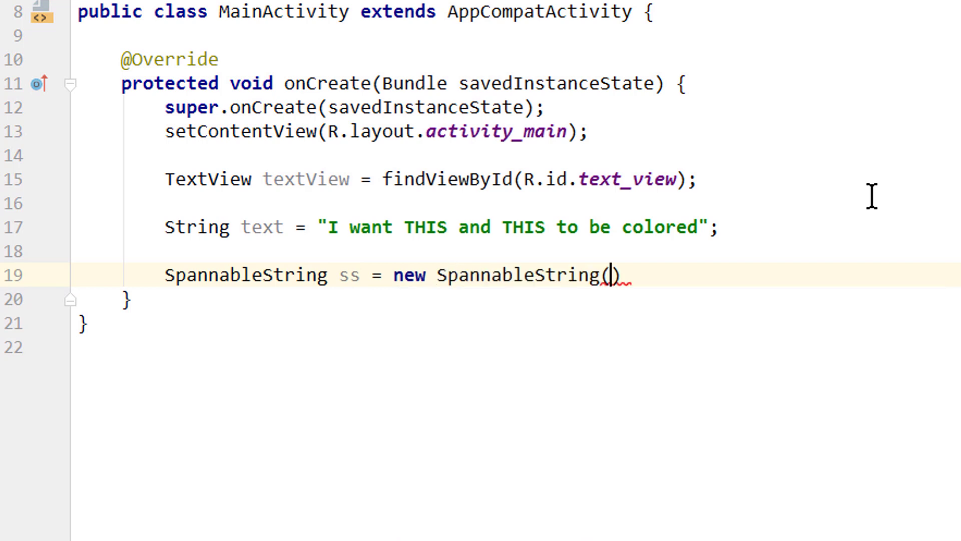
type("text")
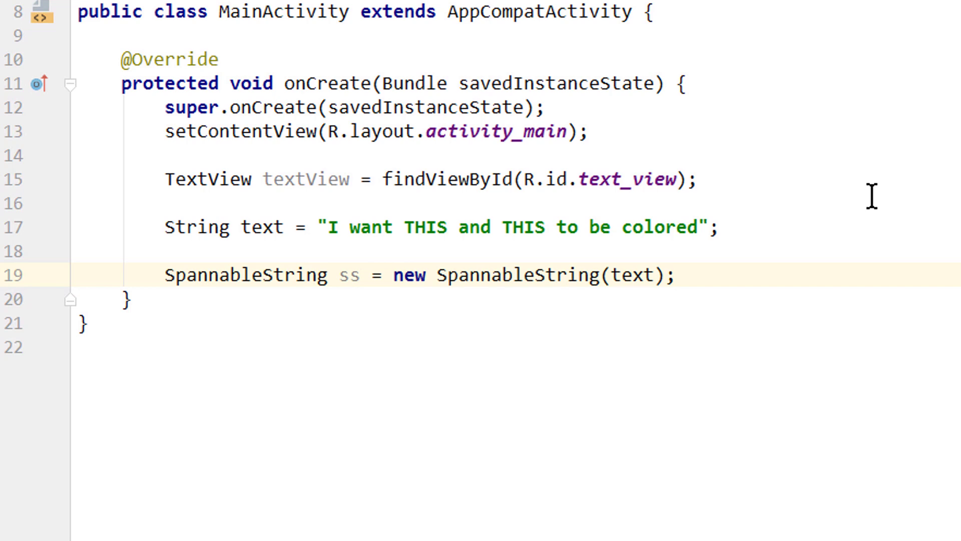
Declare ForegroundColorSpan fcsRed = new ForegroundColorSpan(Color.RED);.
type("F")
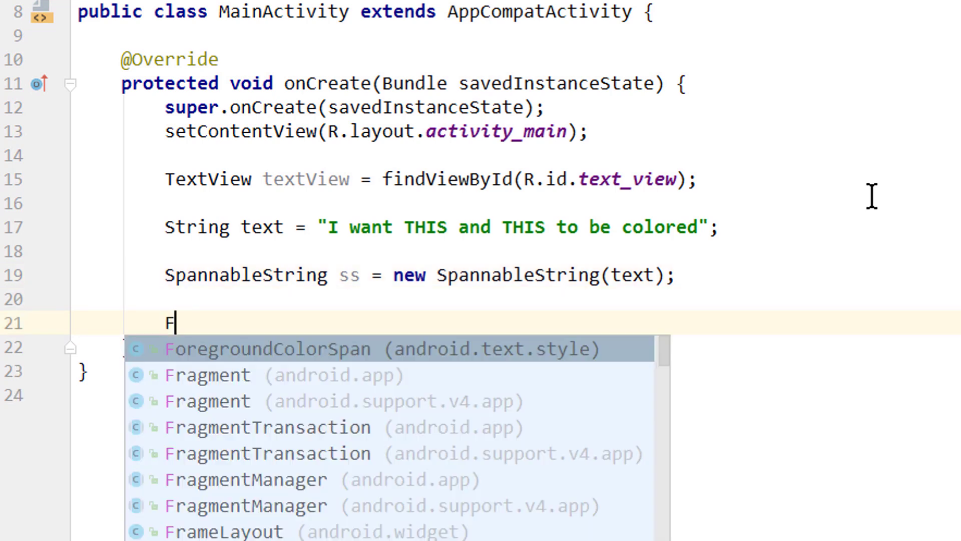
type("oreG")
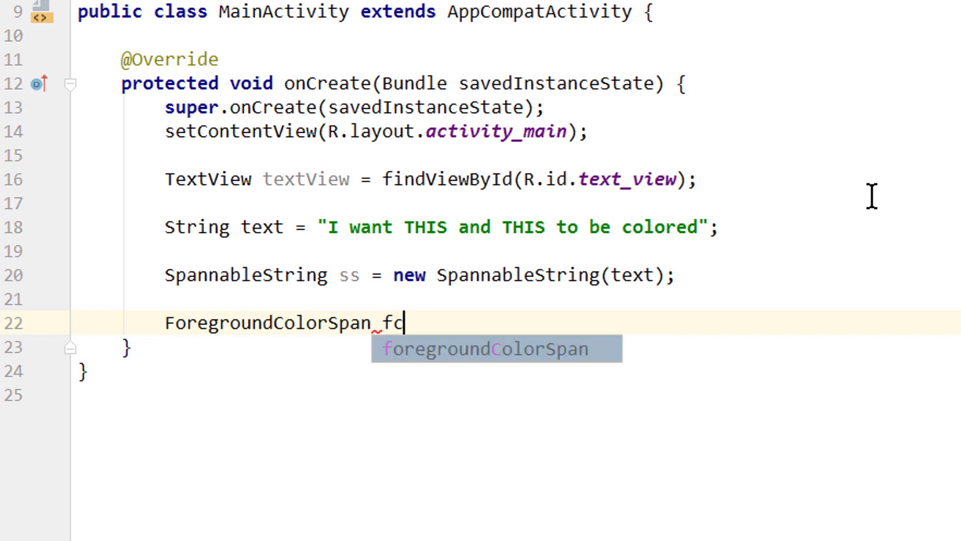
type("sRe")
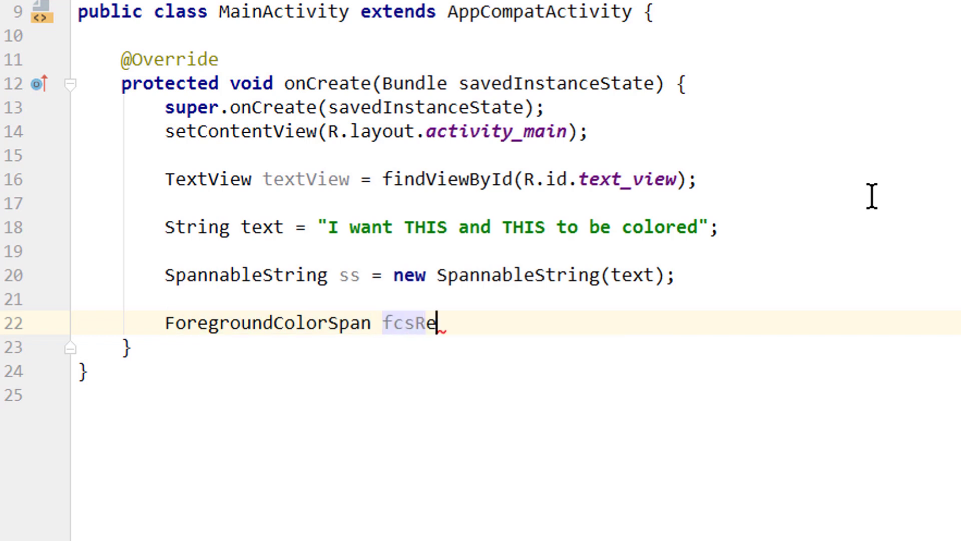
type("d")
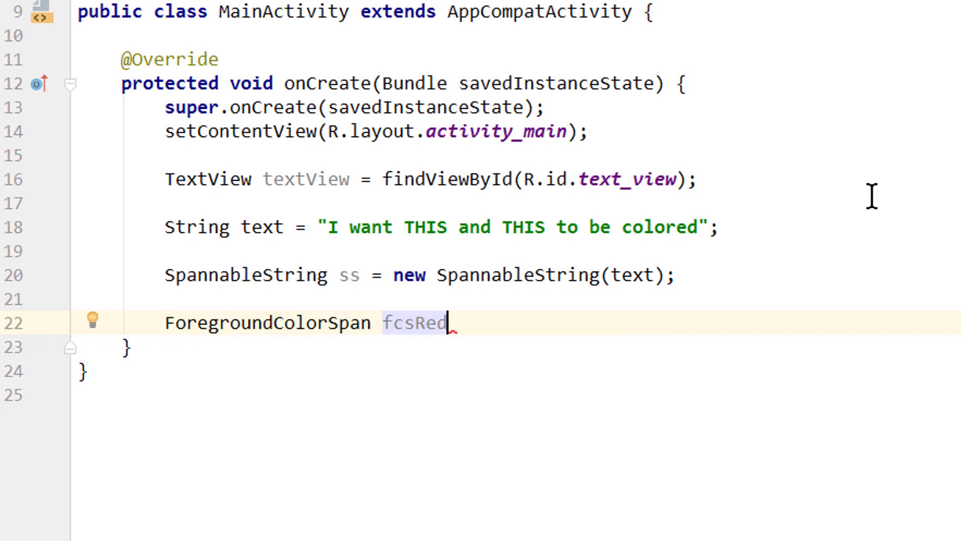
type("= new ForegroundColorSpan(")
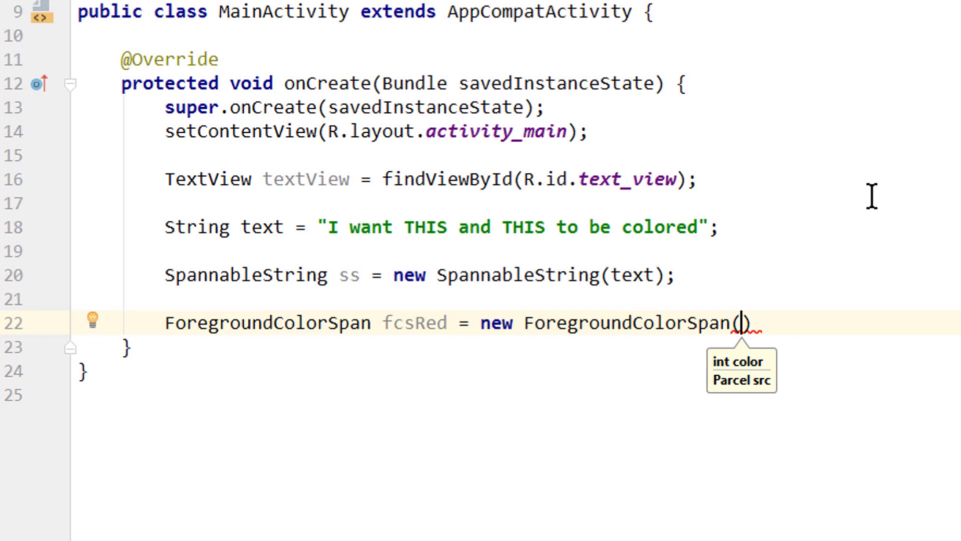
type("Color.RED")
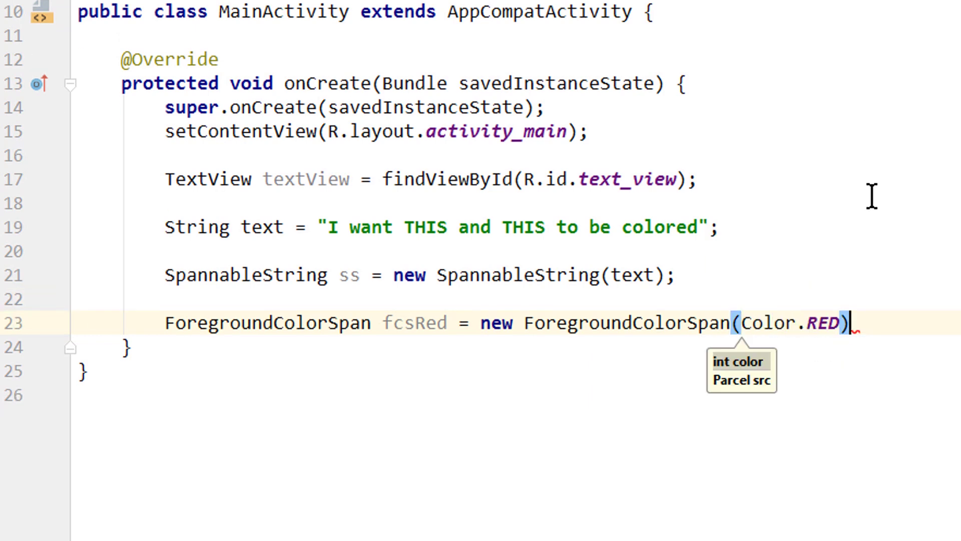
type(";")
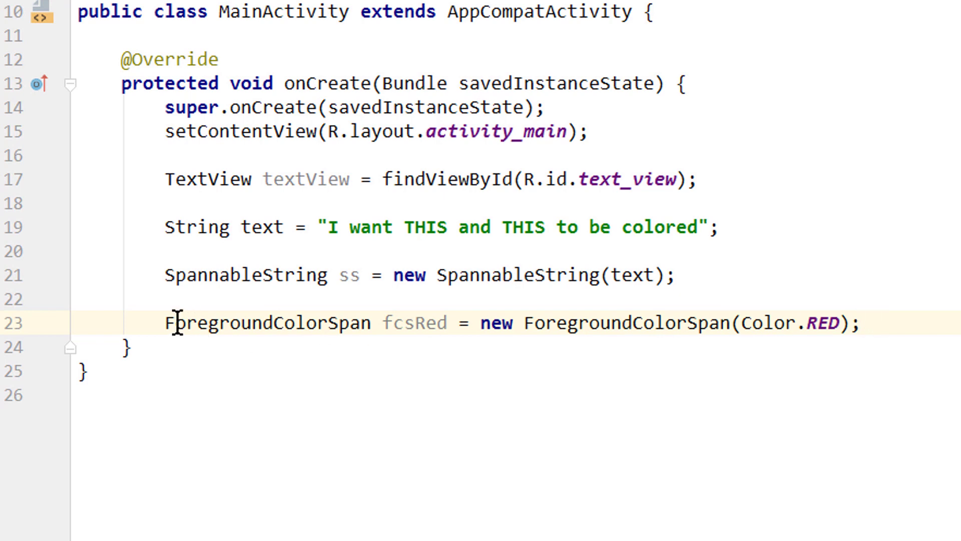
Duplicate the line as fcsGreen using Color.GREEN.
key("enter")
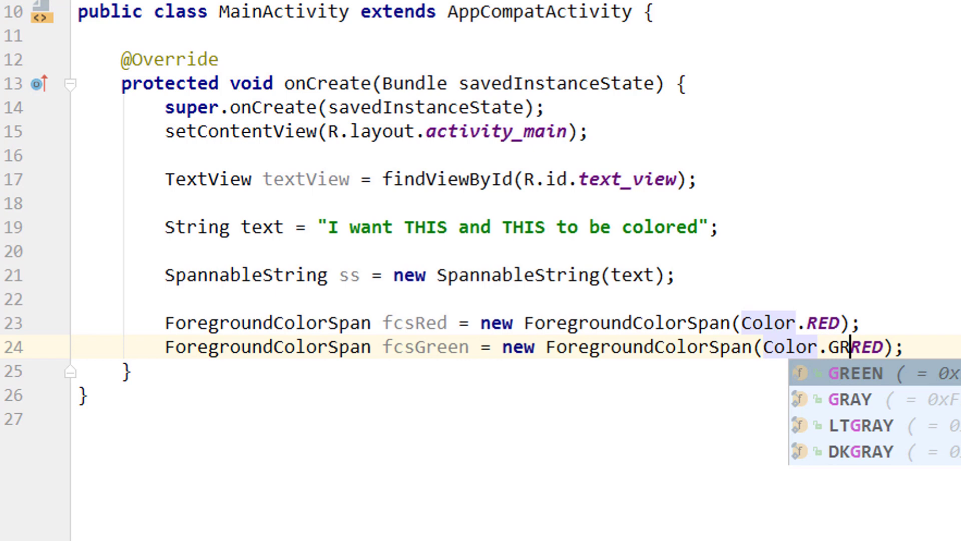
left_click(846, 373)
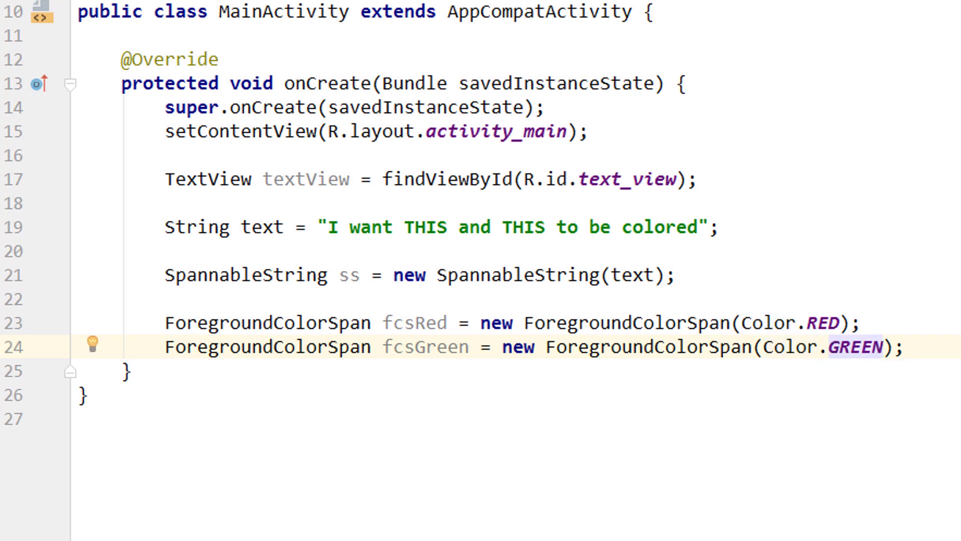
Call ss.setSpan with fcsRed from index 7 to 11, counting positions in the string.
type("s")
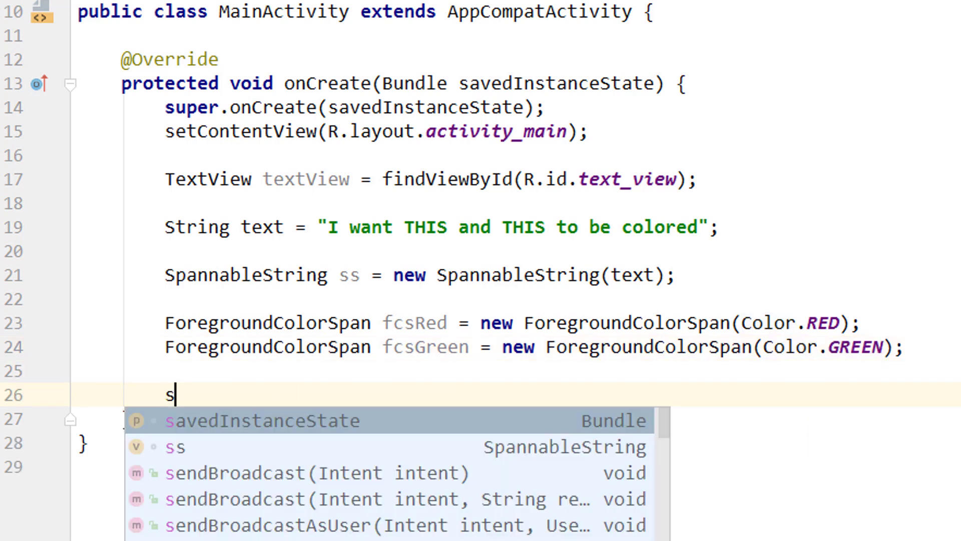
type("s.setSpan();")
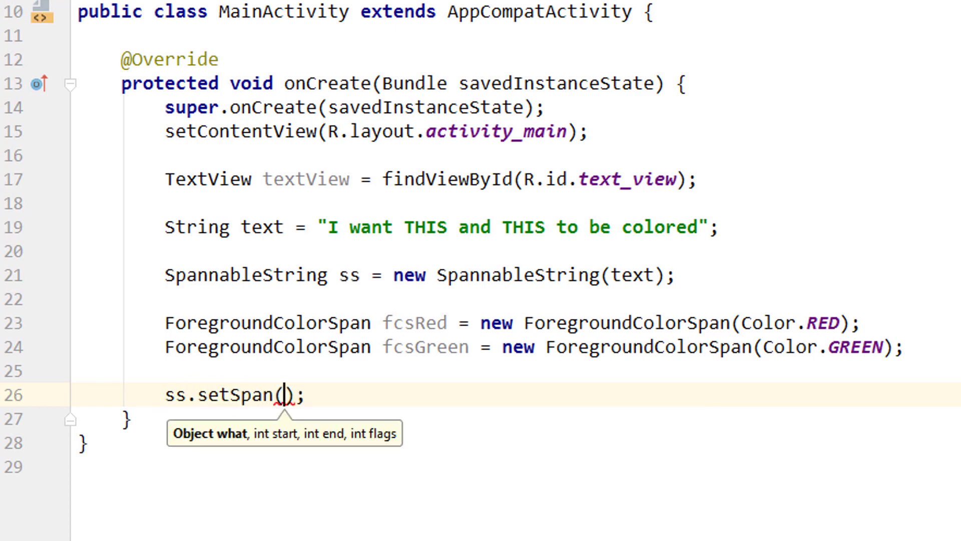
type("fcsRed,")
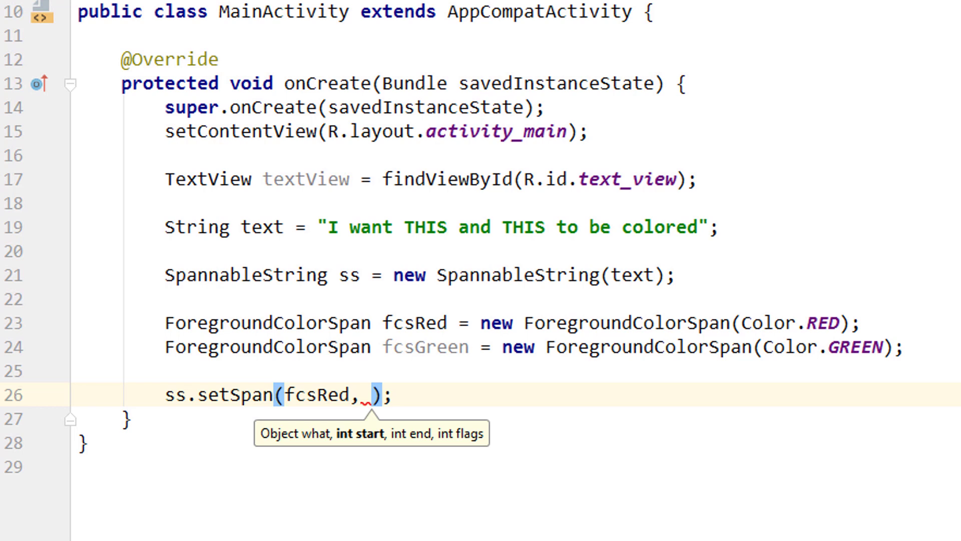
mouse_move(620, 323)
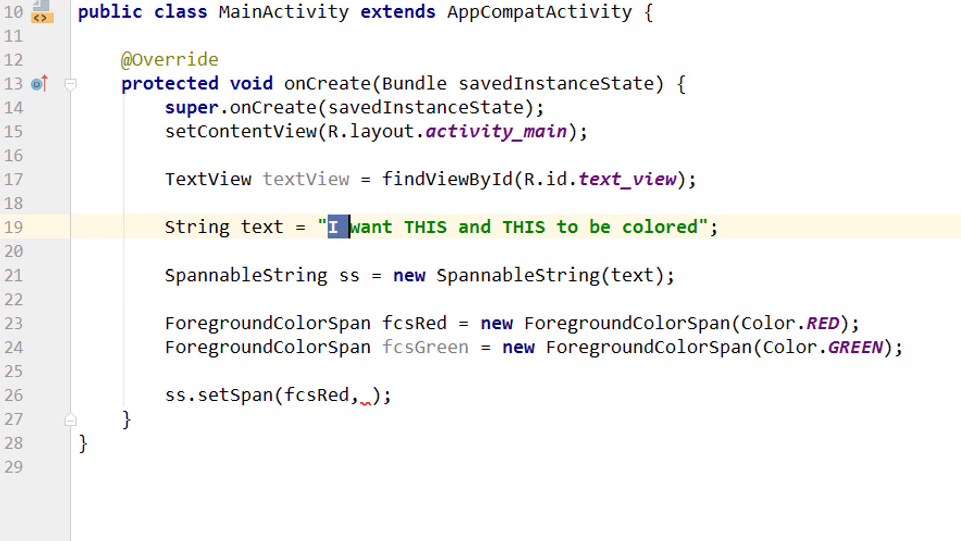
left_click_drag(334, 227, 402, 226)
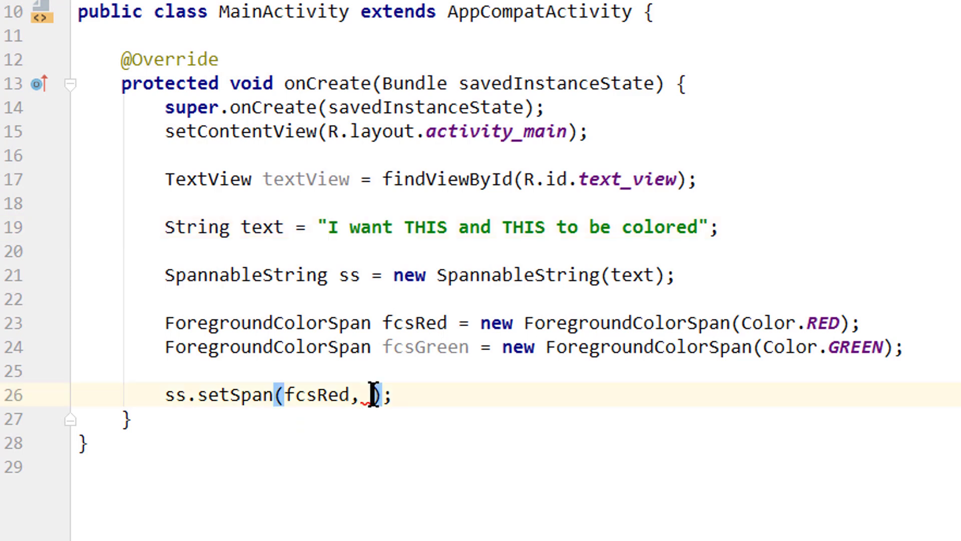
type("7,")
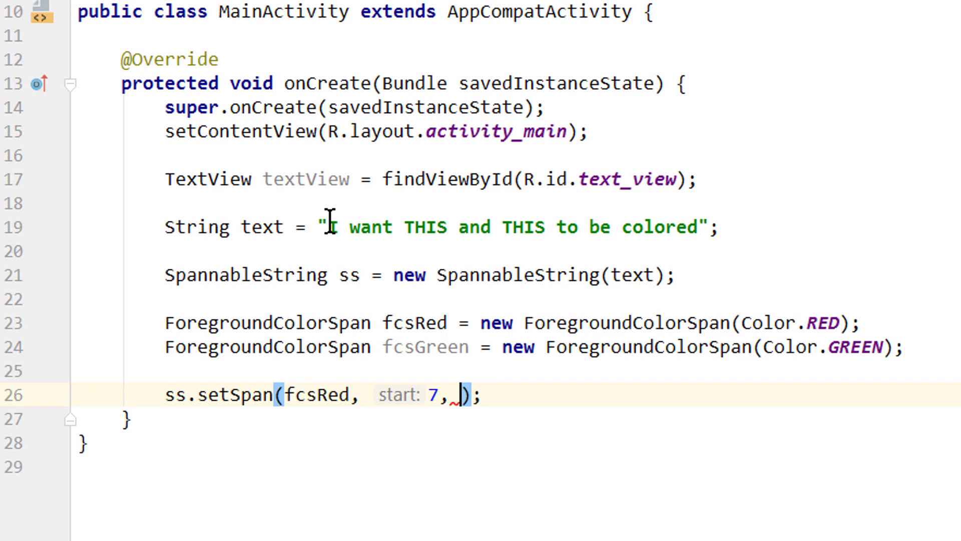
left_click_drag(331, 226, 417, 227)
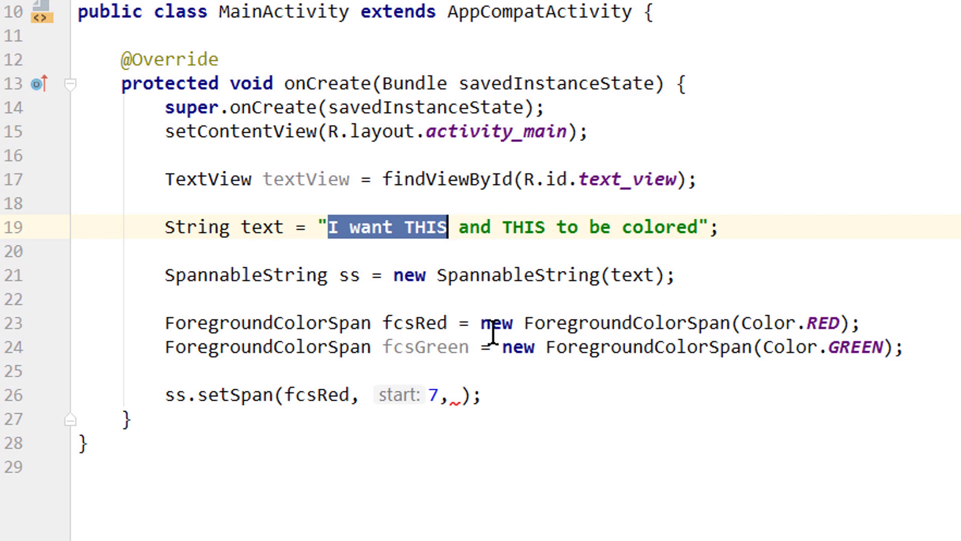
type("11,")
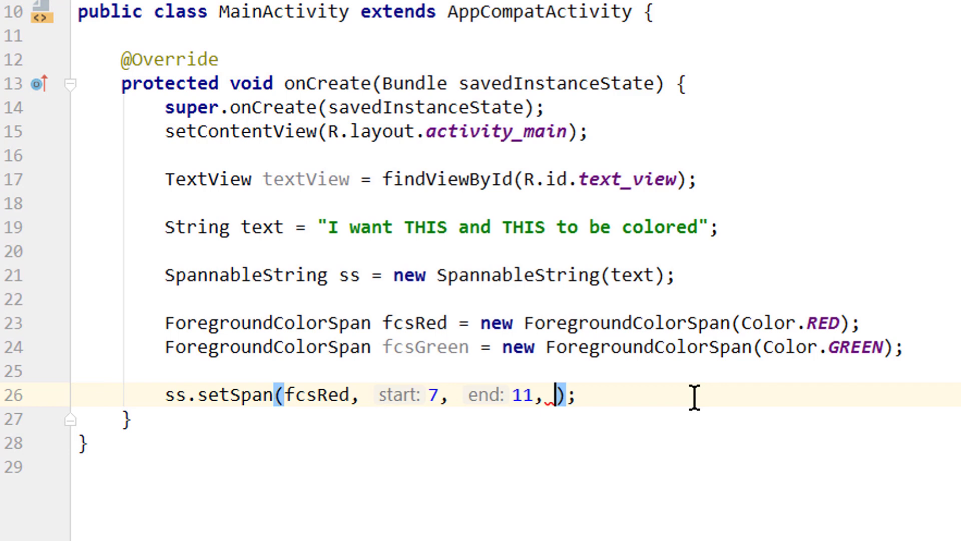
Finish the call with Spanned.SPAN_EXCLUSIVE_EXCLUSIVE and review the end index and flag.
type("Spanned.SPAN_EXCLUSIVE_EXCLUSIVE")
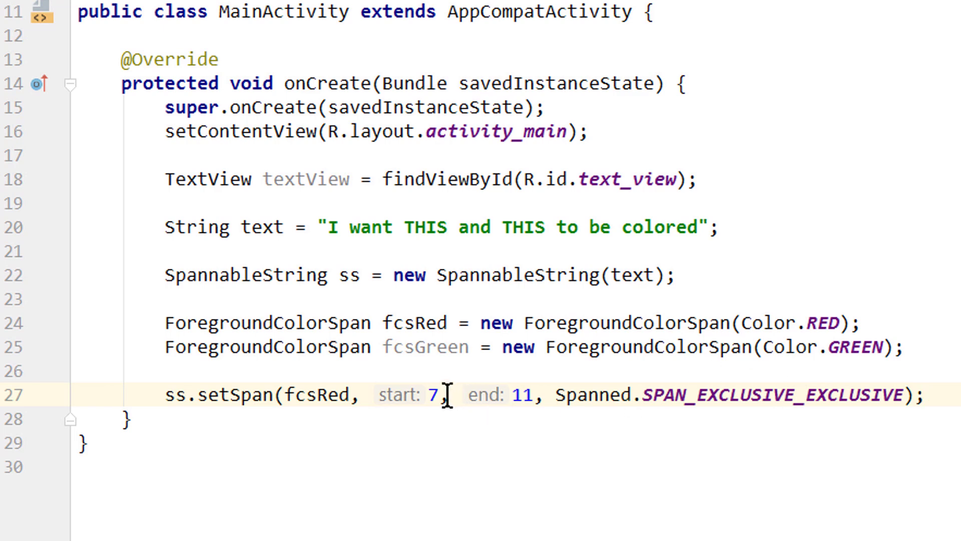
double_click(434, 394)
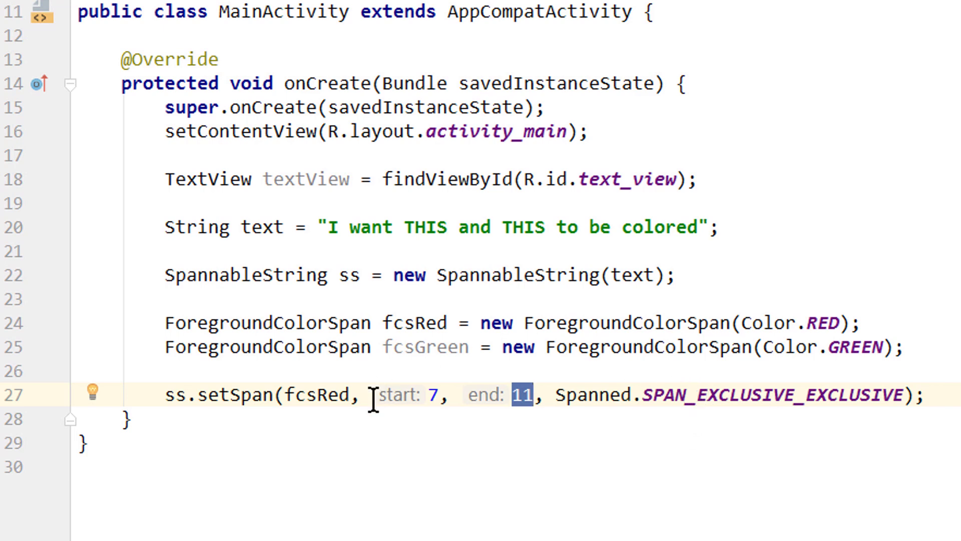
mouse_move(576, 393)
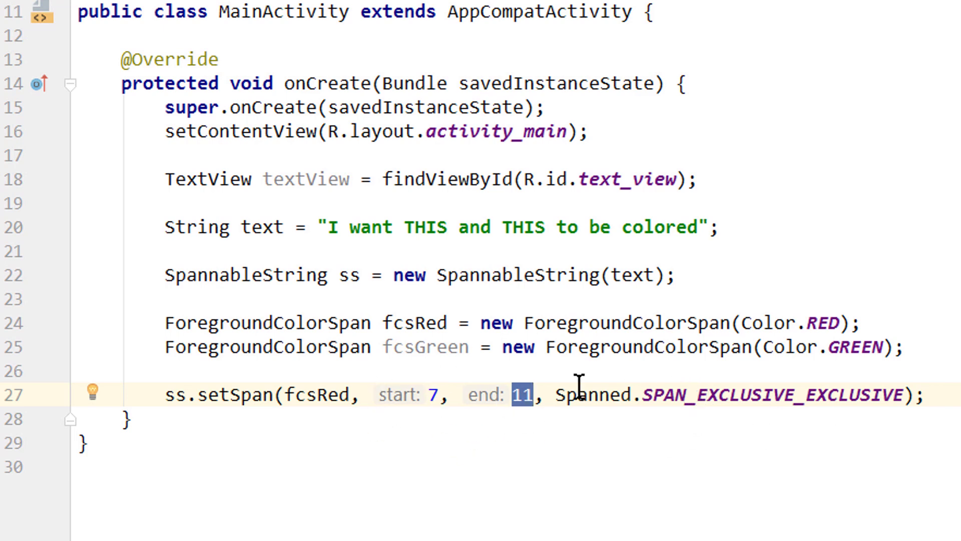
double_click(723, 395)
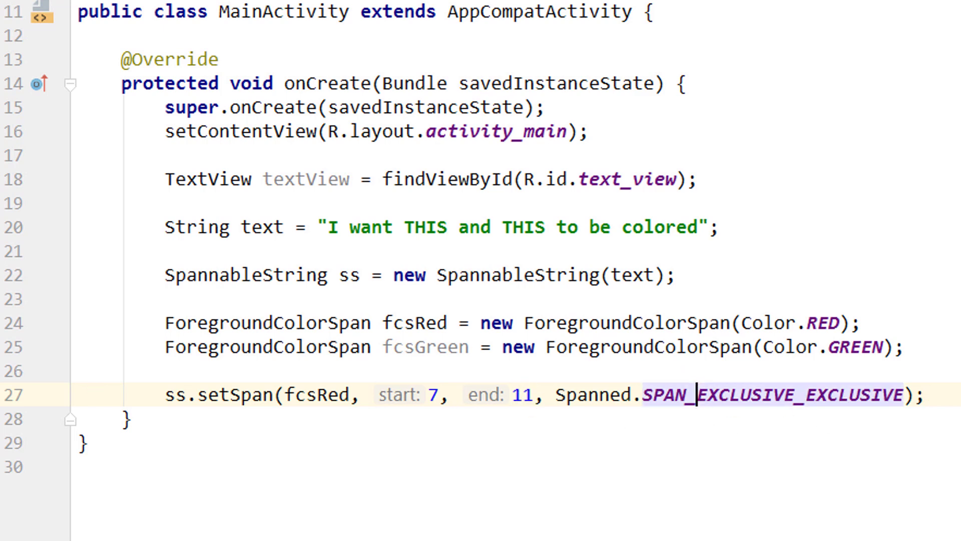
Set the fcsGreen span to indices 16 to 20 and add textView.setText(ss);.
type("IN")
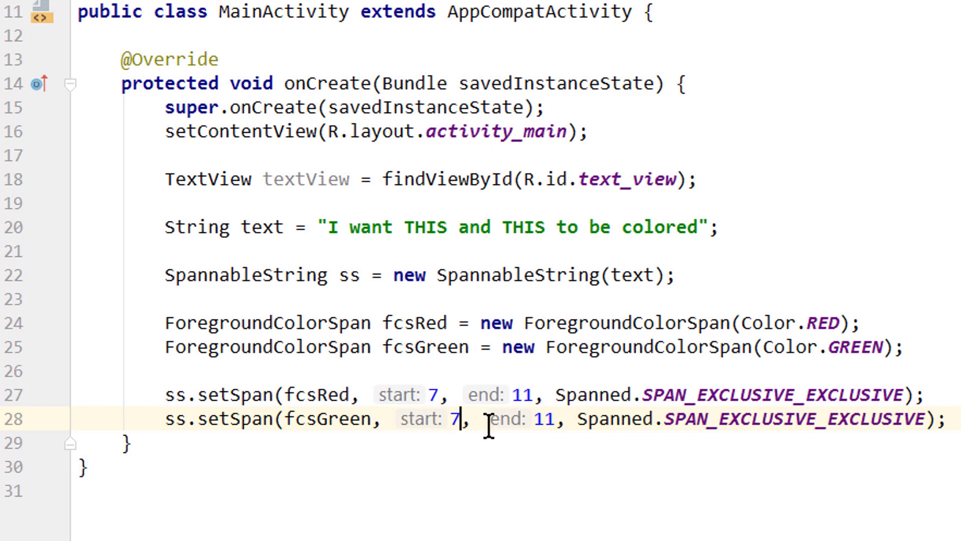
type("16")
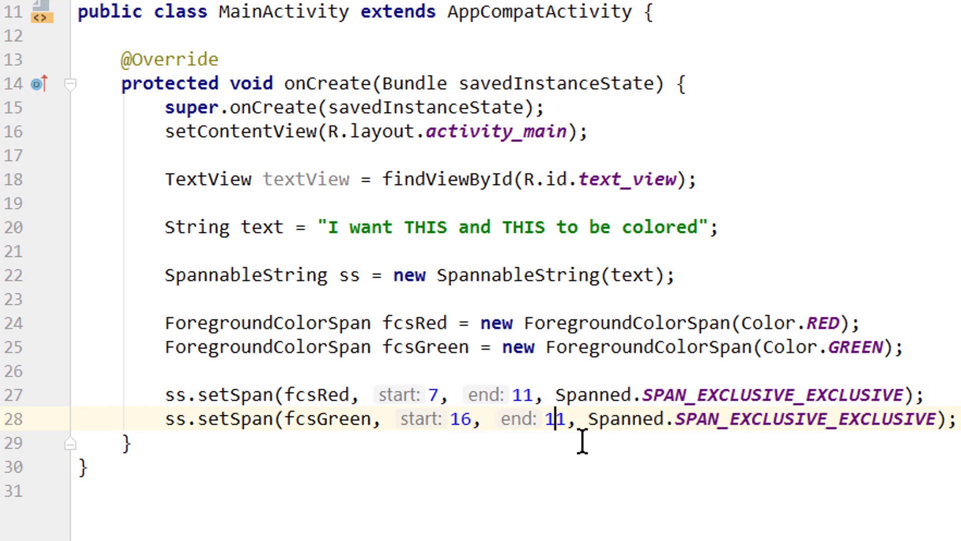
type("20")
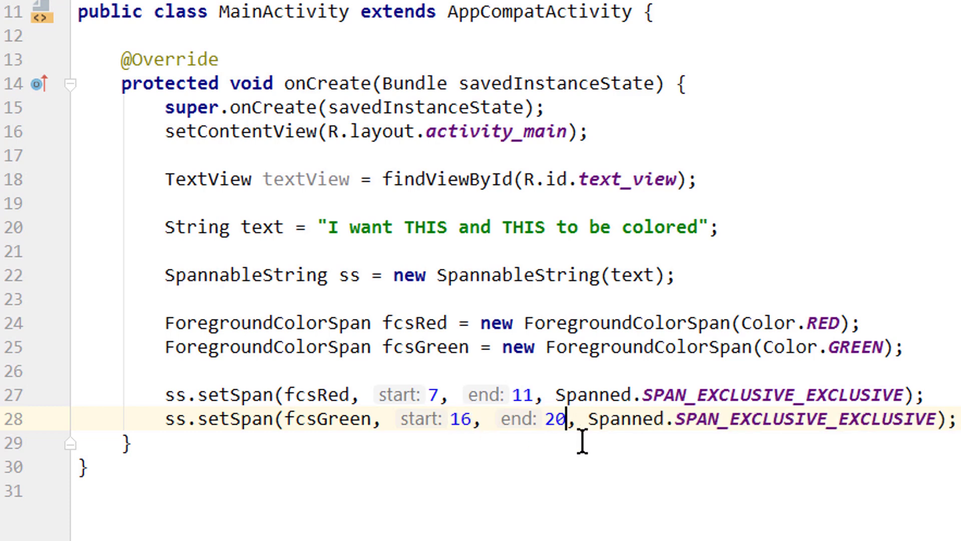
type("textView.setText();")
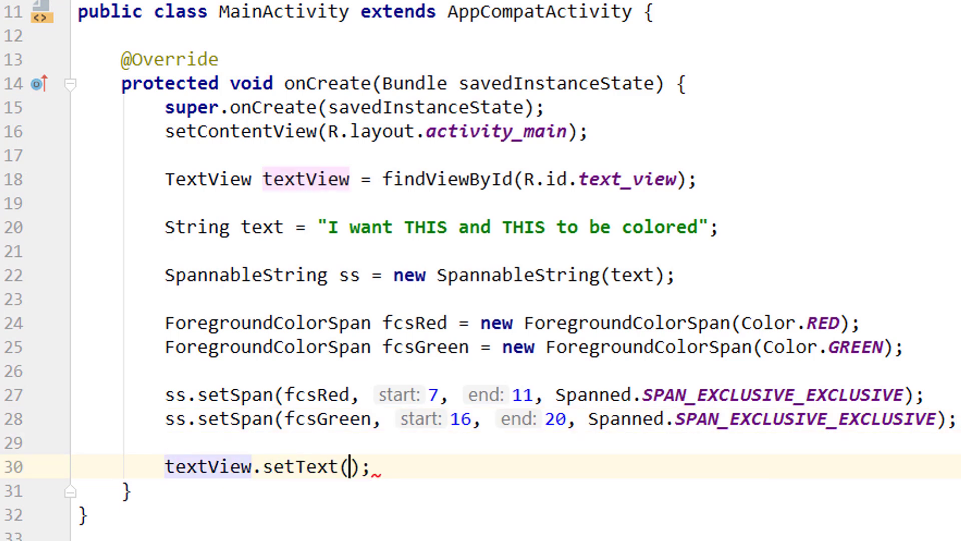
type("ss")
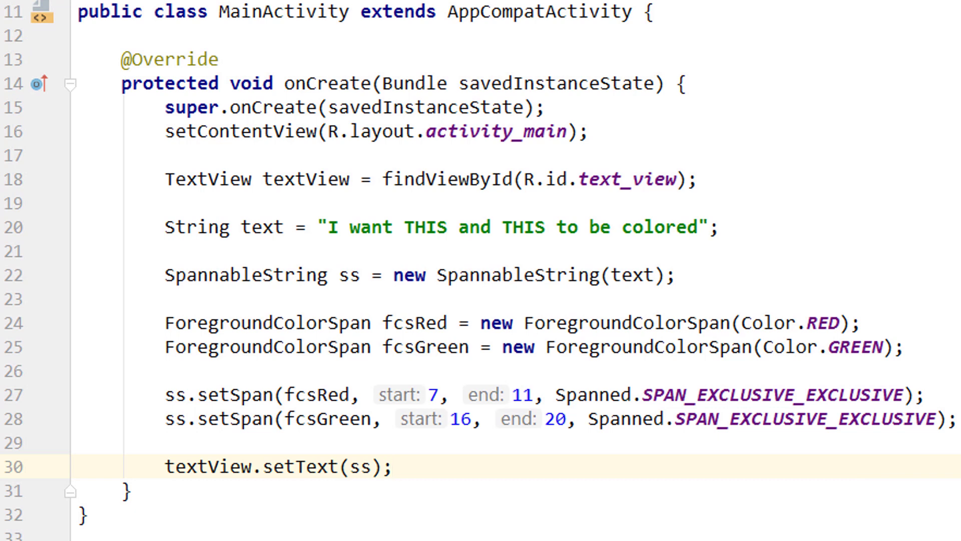
Run the app on the emulator to see red and green THIS, then return to MainActivity.java.
left_click(392, 466)
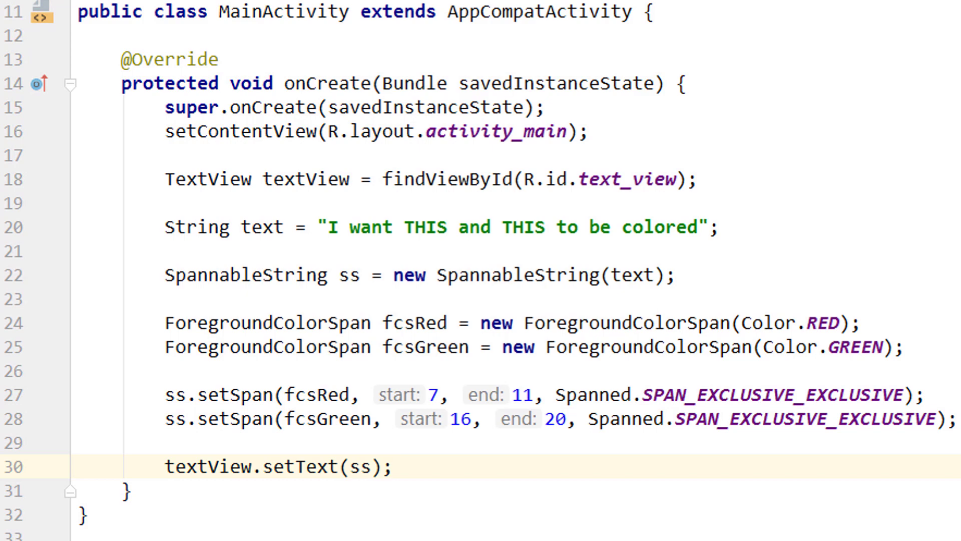
left_click(219, 30)
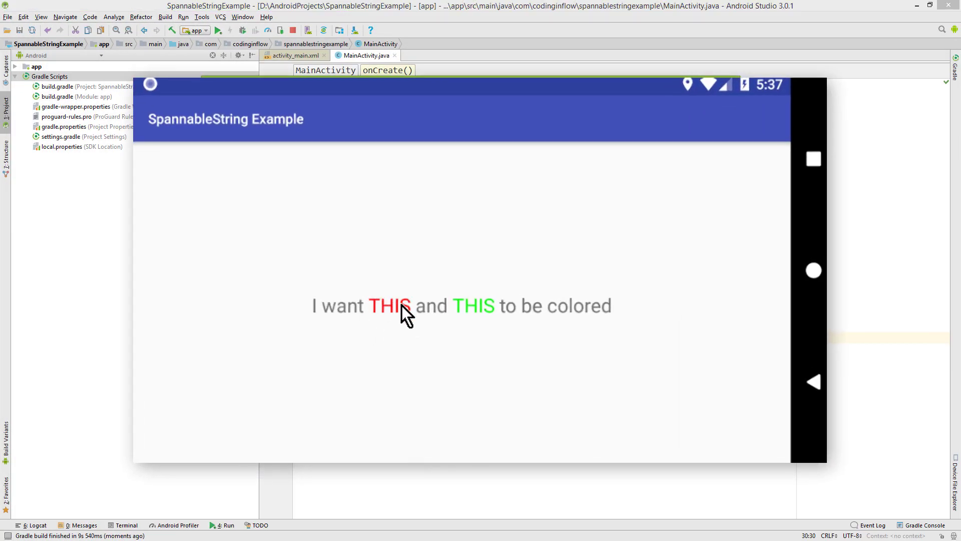
mouse_move(548, 303)
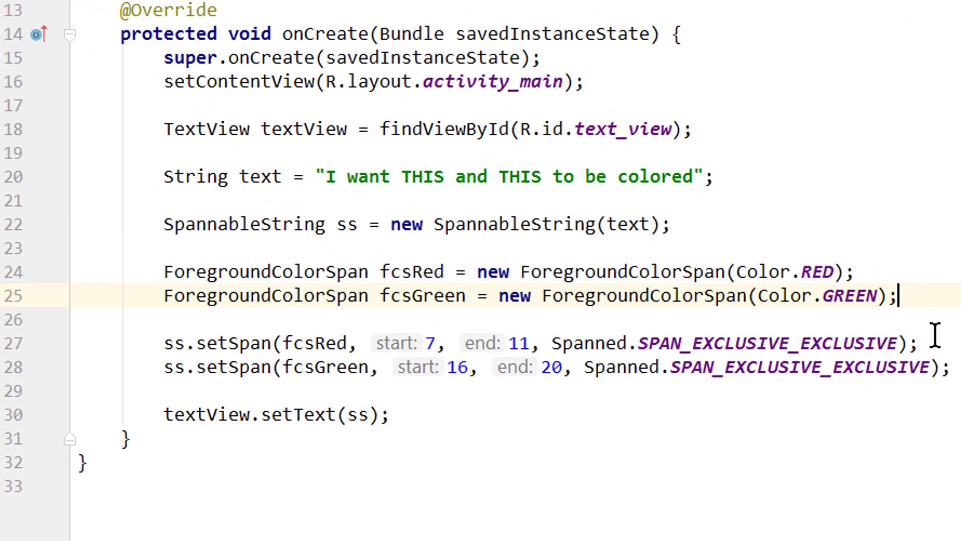
Declare BackgroundColorSpan bcsYellow = new BackgroundColorSpan(Color.YELLOW);.
type("BackgroundColorSpan")
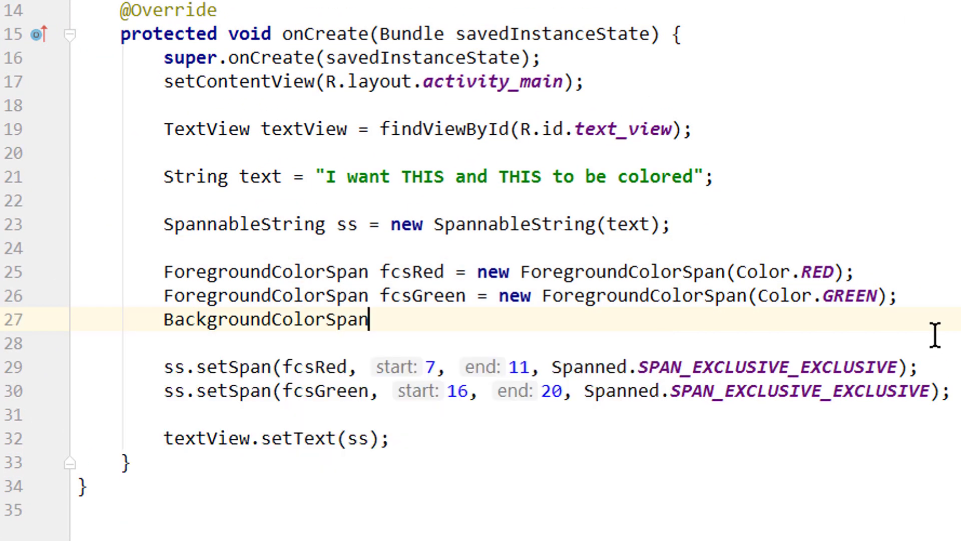
type("bcs")
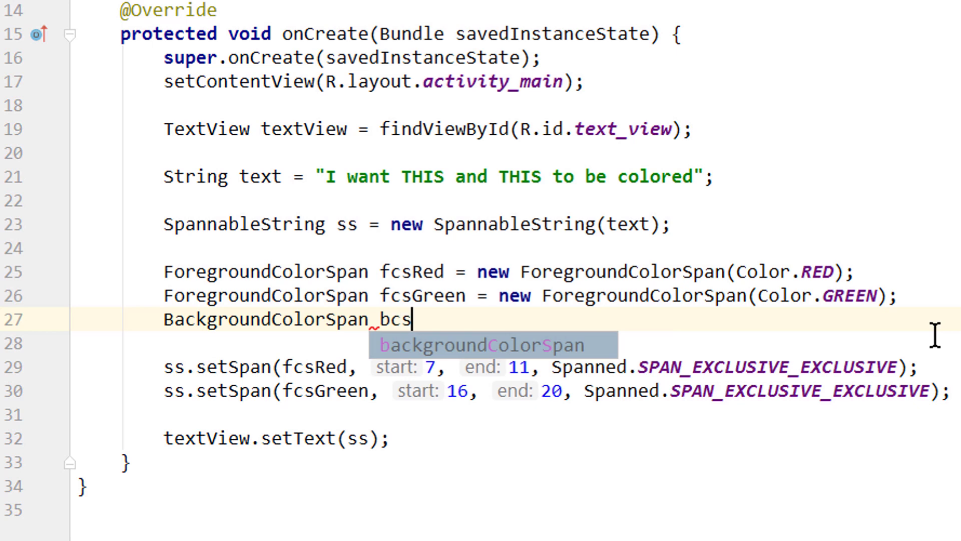
type("Yellow = n")
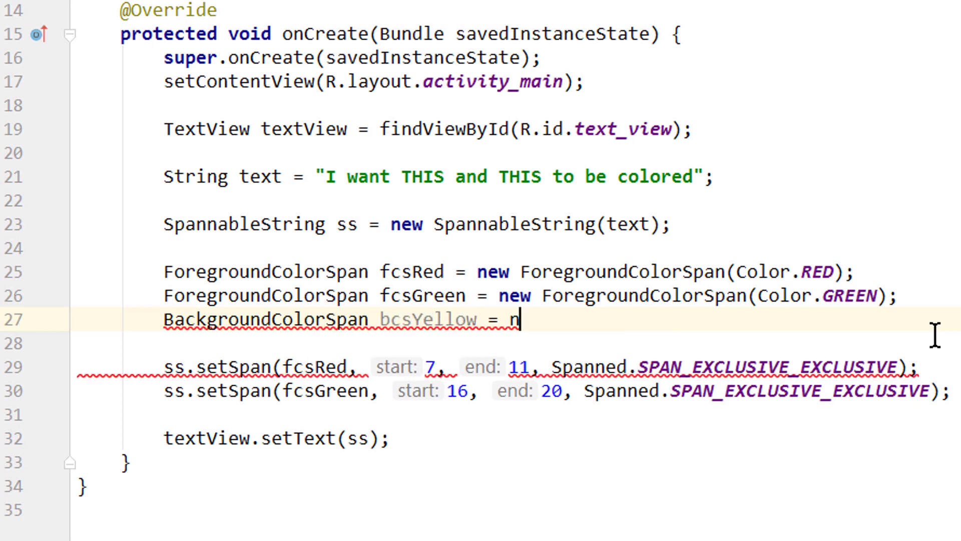
type("ew BackgroundColorSpan(Co")
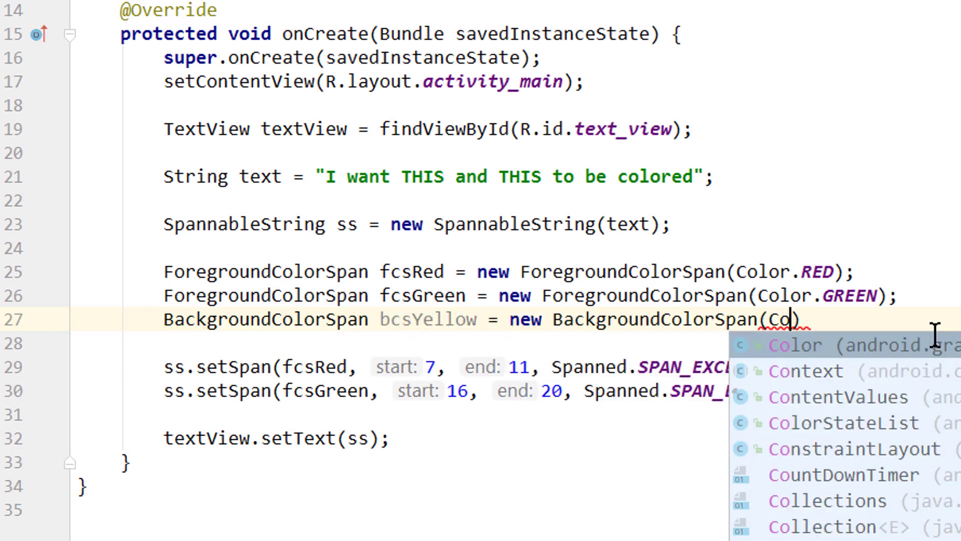
type("Color.YELLOW")
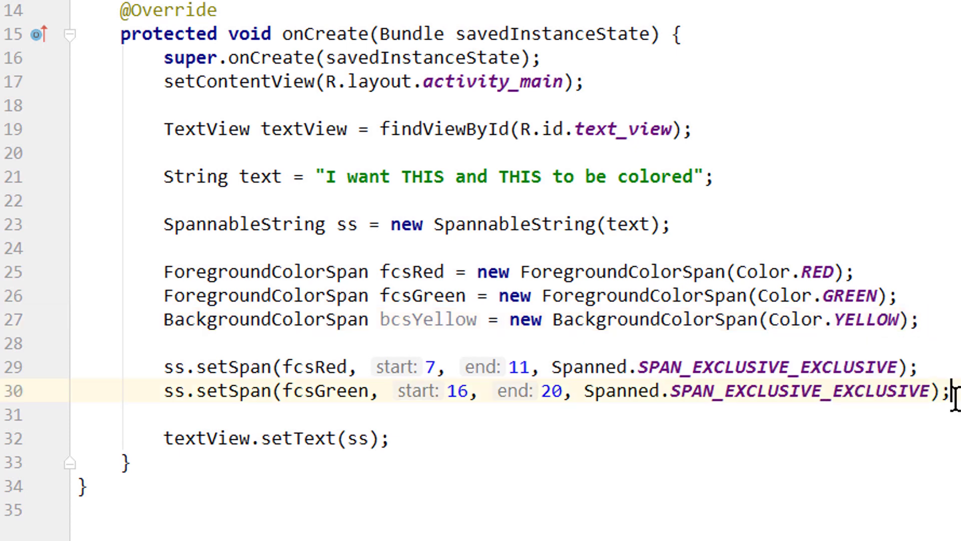
Apply bcsYellow via ss.setSpan from 27 to 34 with Spanned.SPAN_EXCLUSIVE_EXCLUSIVE.
type("ss.setSpan(bc);")
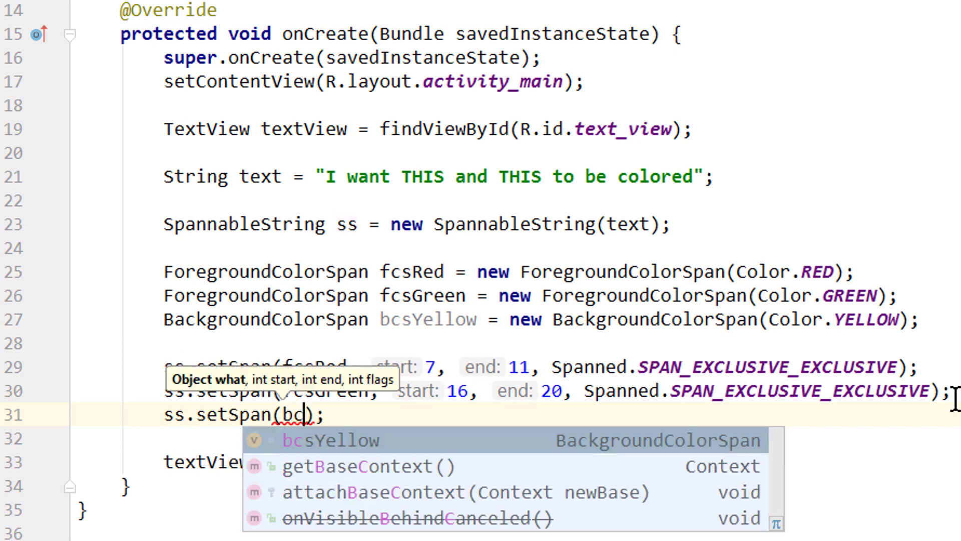
left_click(331, 440)
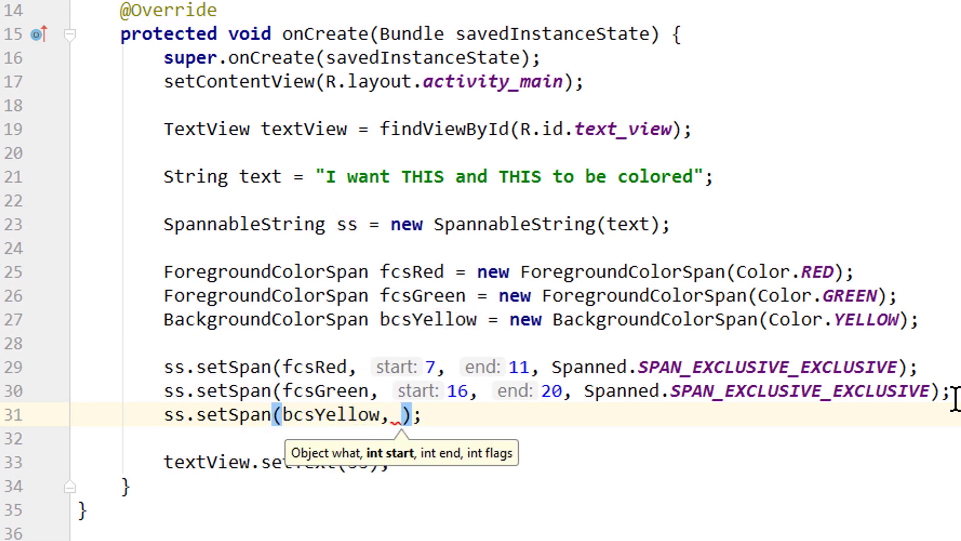
type("27, 34,")
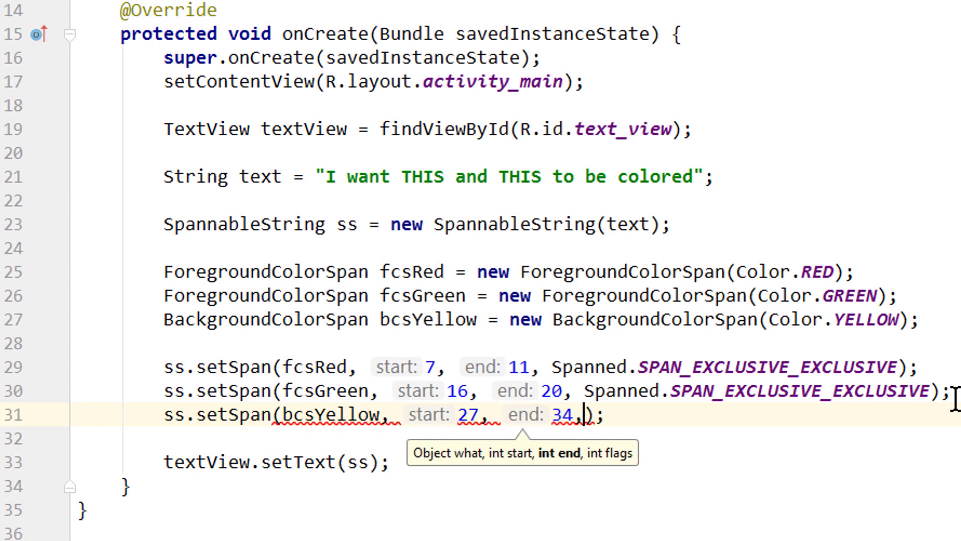
type("Spanned.SPAN_EXCLUSIVE_EXCLUSIVE")
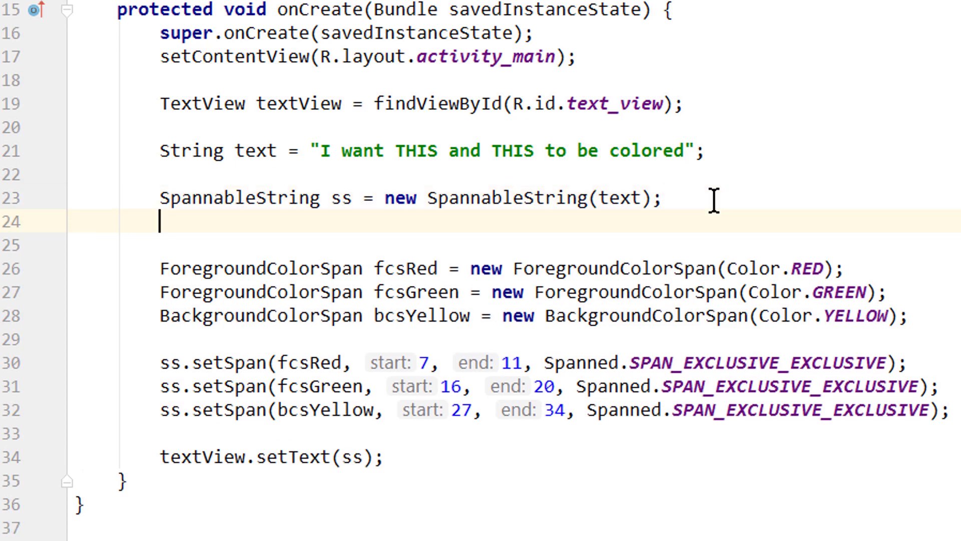
Declare SpannableStringBuilder ssb from text and retarget the setSpan calls to ssb.
type("SpannB")
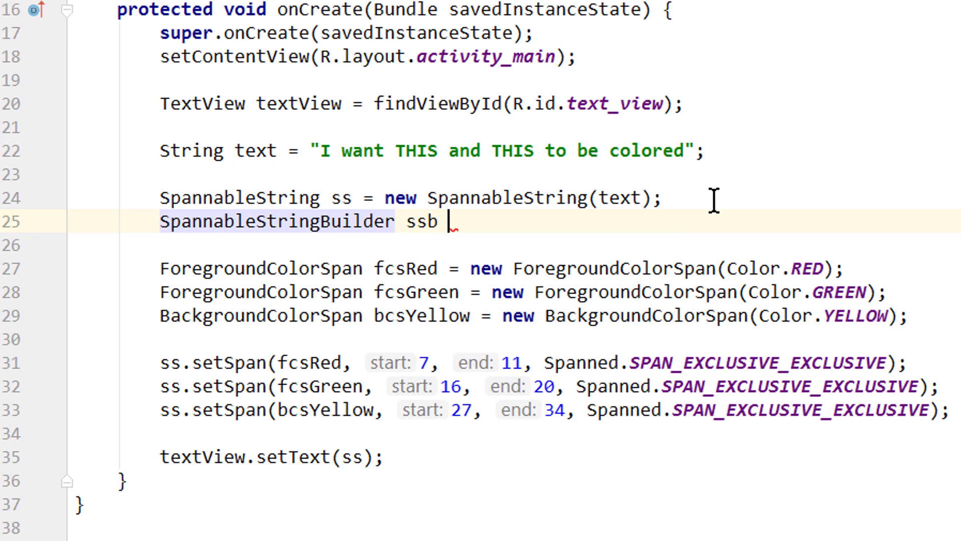
type("= new SpannableStringBuilder(text);")
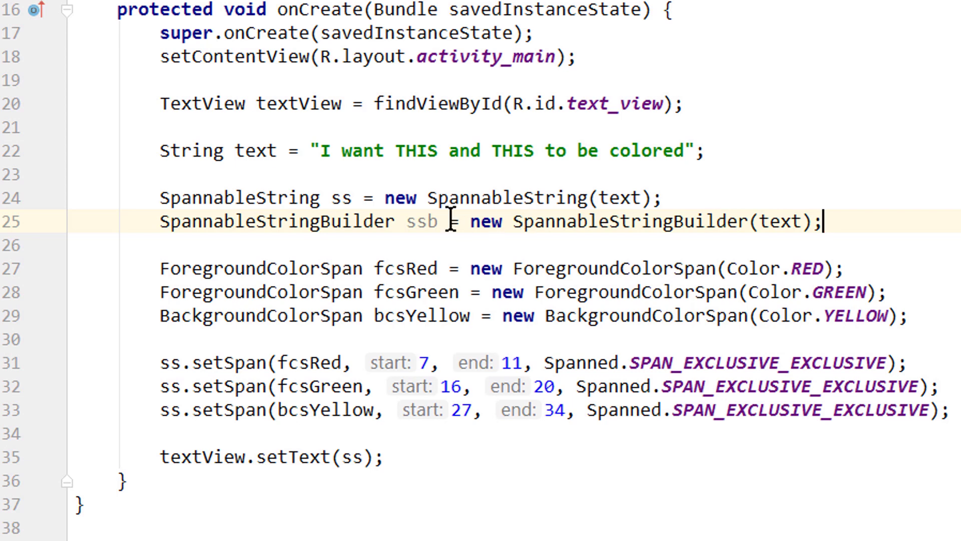
double_click(420, 221)
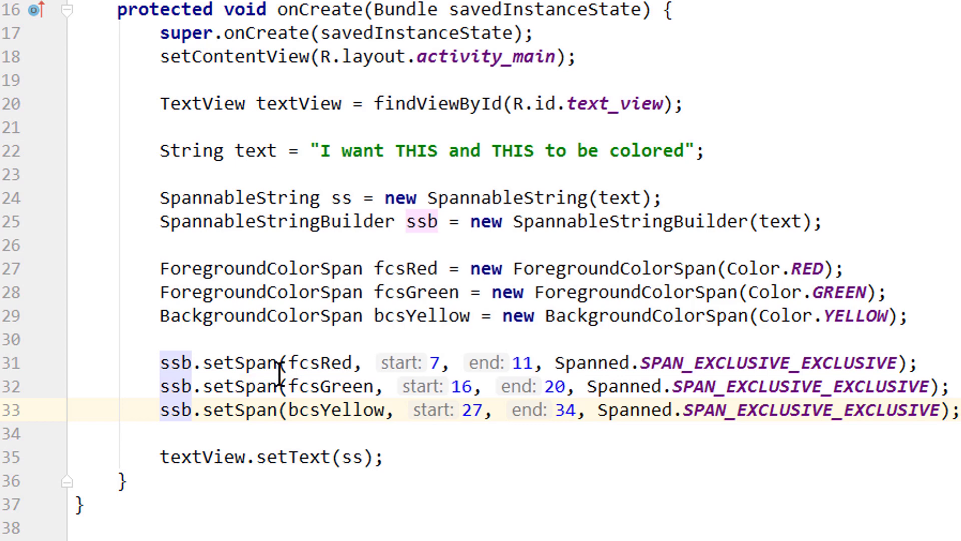
mouse_move(301, 432)
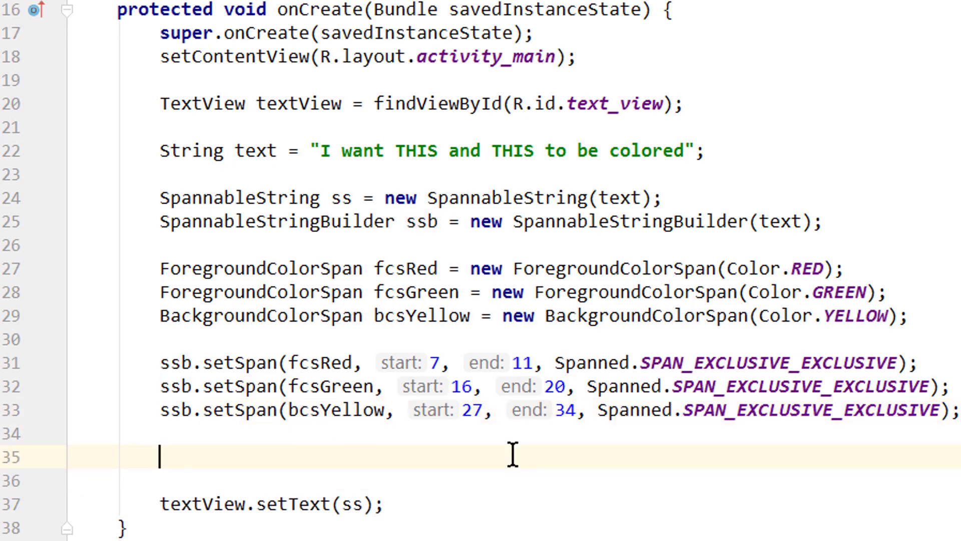
Add ssb.append(" and this to be appended"); and pass ssb to textView.setText.
type("ss")
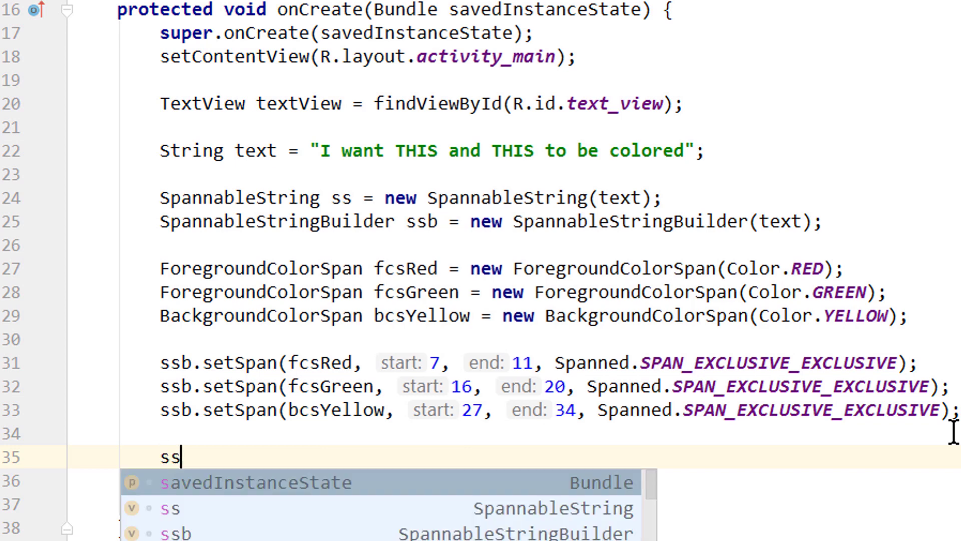
type("b.")
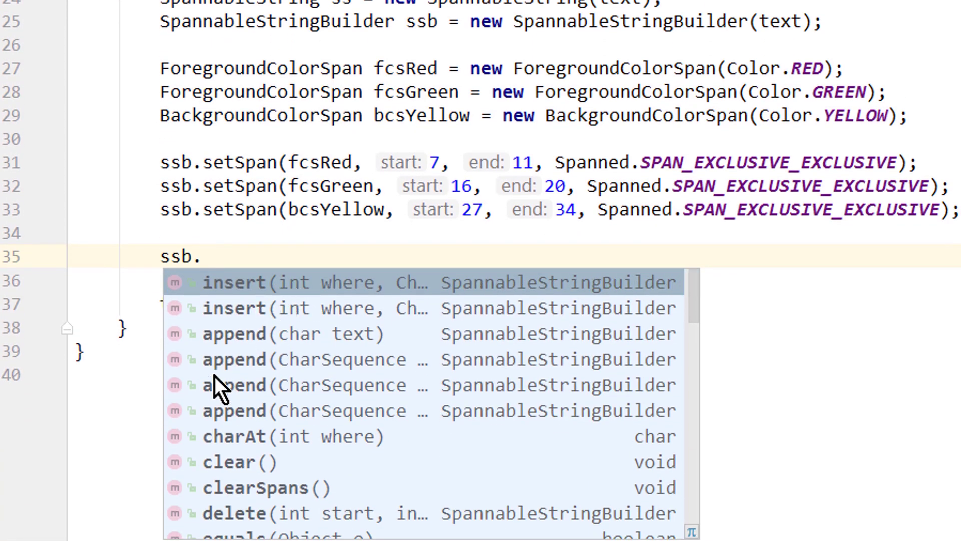
mouse_move(453, 411)
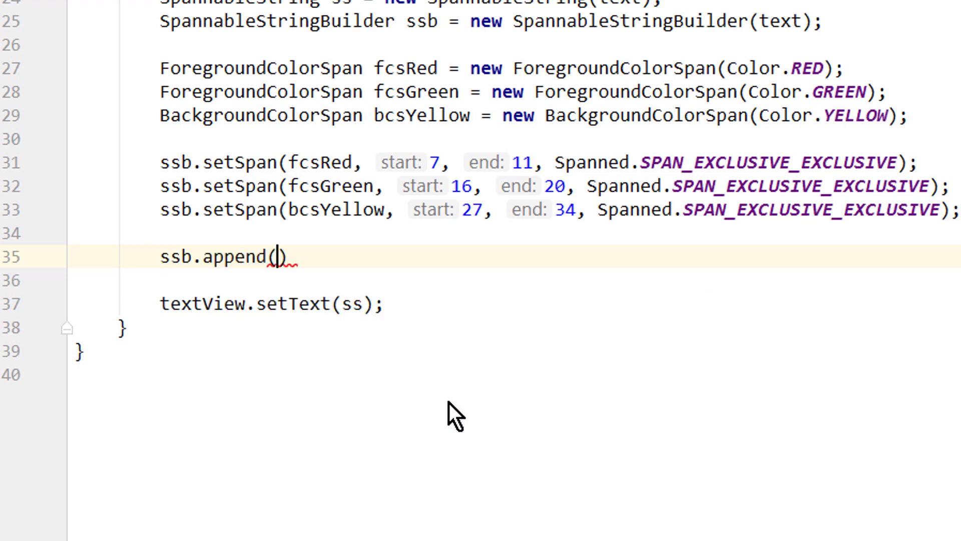
type("\" and\"")
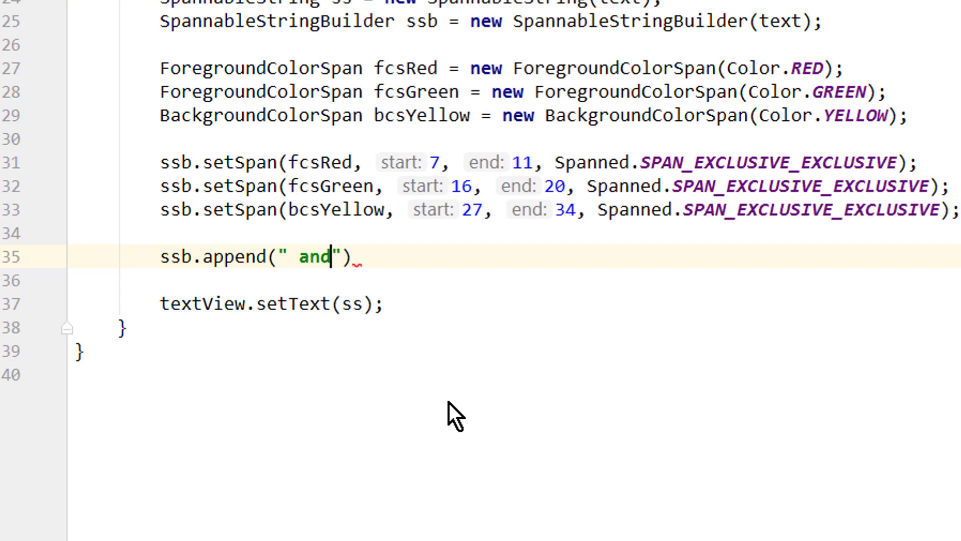
type("this to be appended")
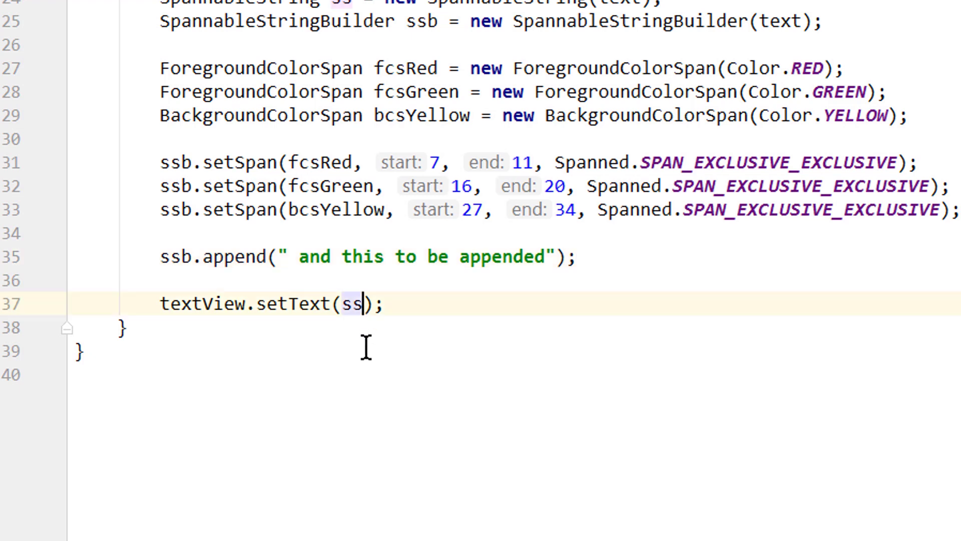
type("b")
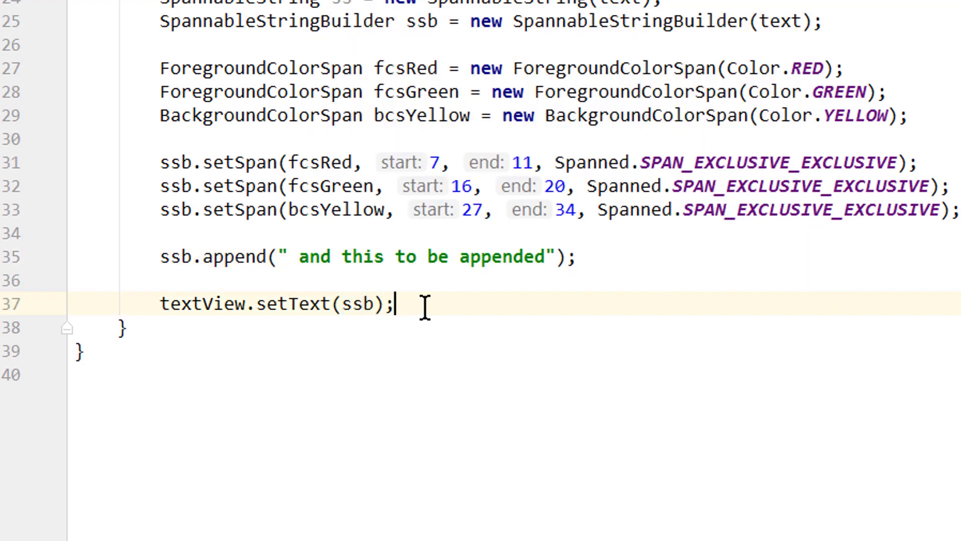